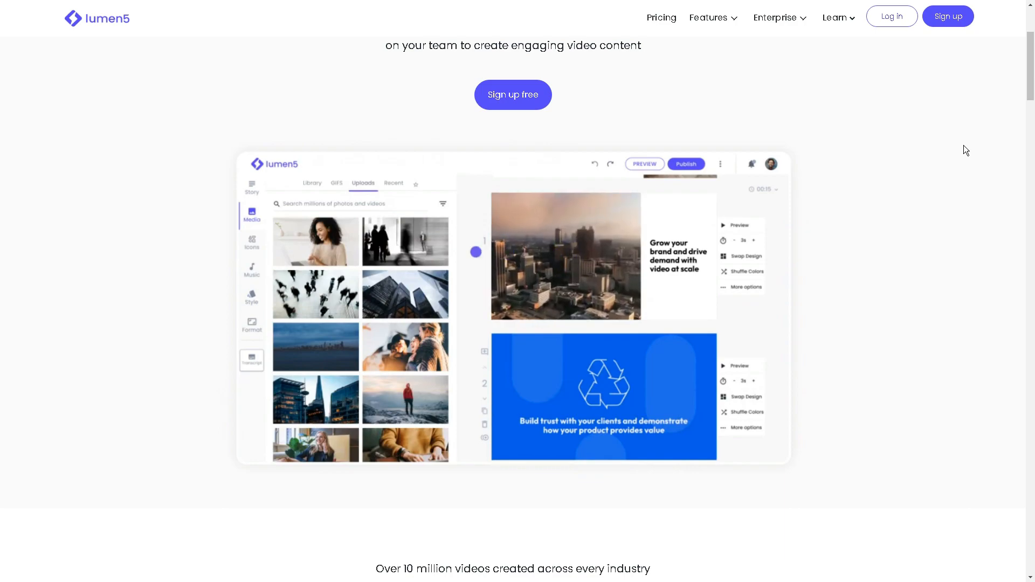
Create a free Lumen5 account by signing up with Facebook, landing on the All videos dashboard
left_click(251, 242)
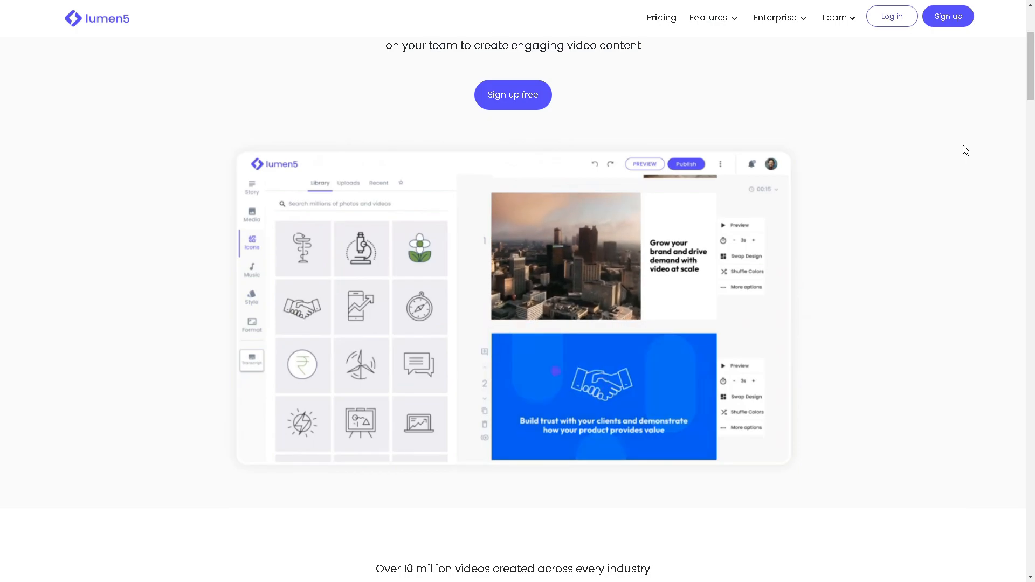
left_click(251, 298)
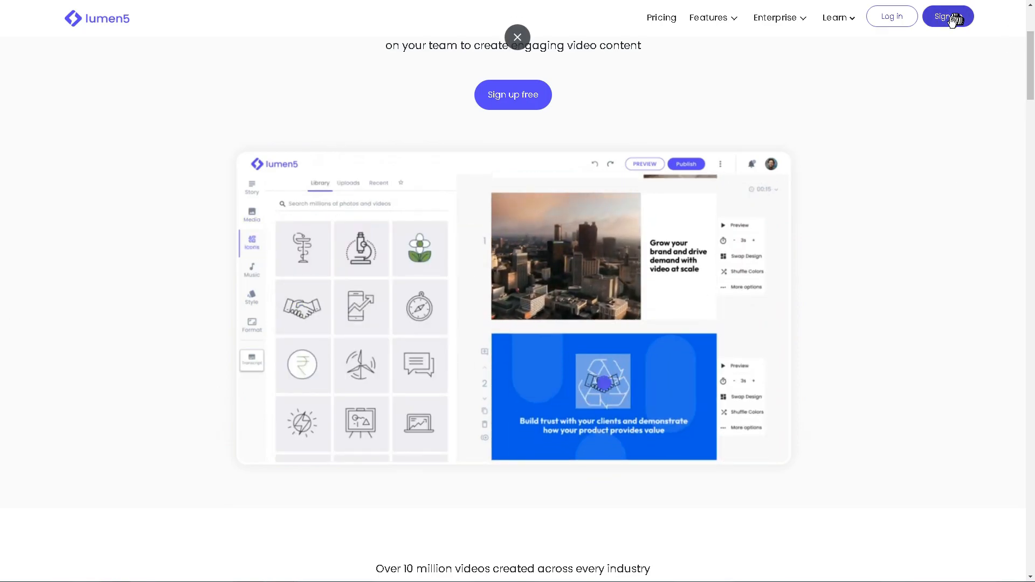
left_click(251, 297)
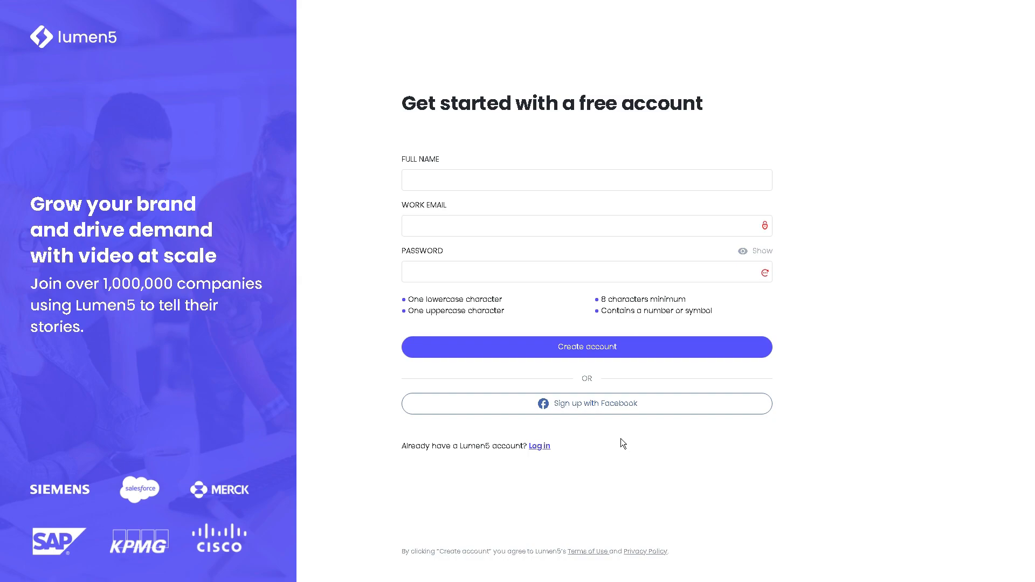
mouse_move(578, 408)
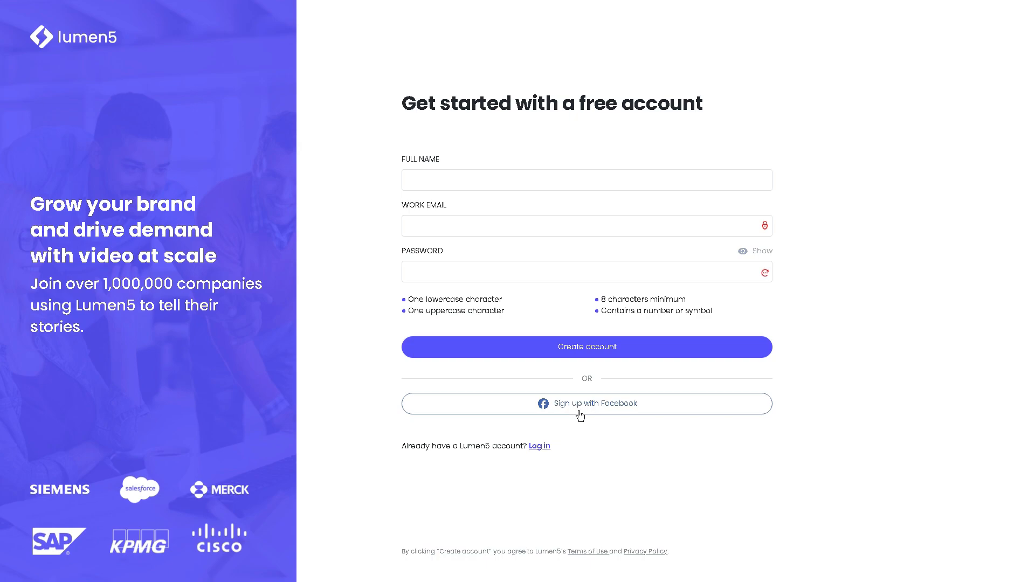
mouse_move(579, 413)
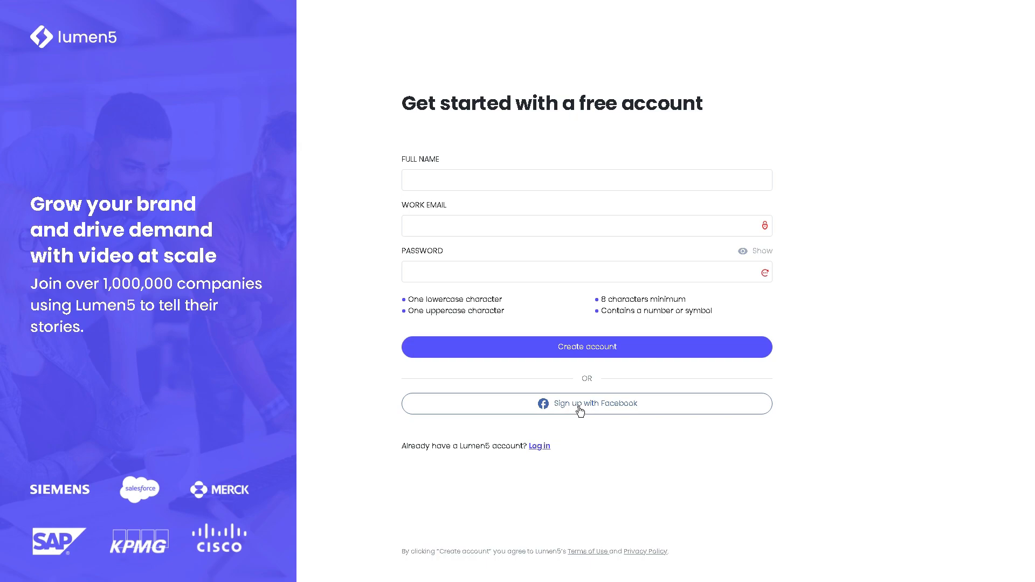
mouse_move(611, 427)
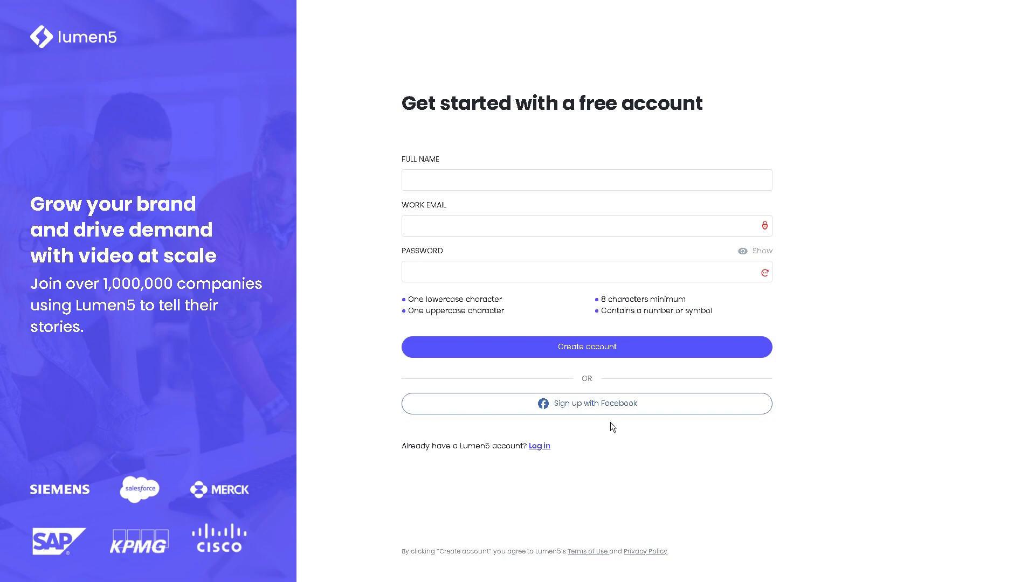
mouse_move(615, 421)
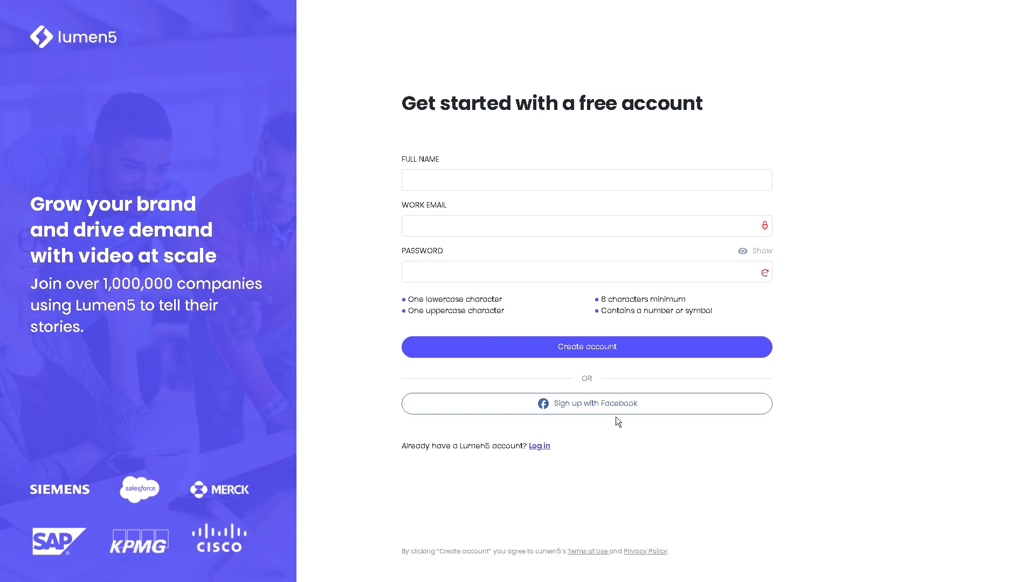
left_click(586, 346)
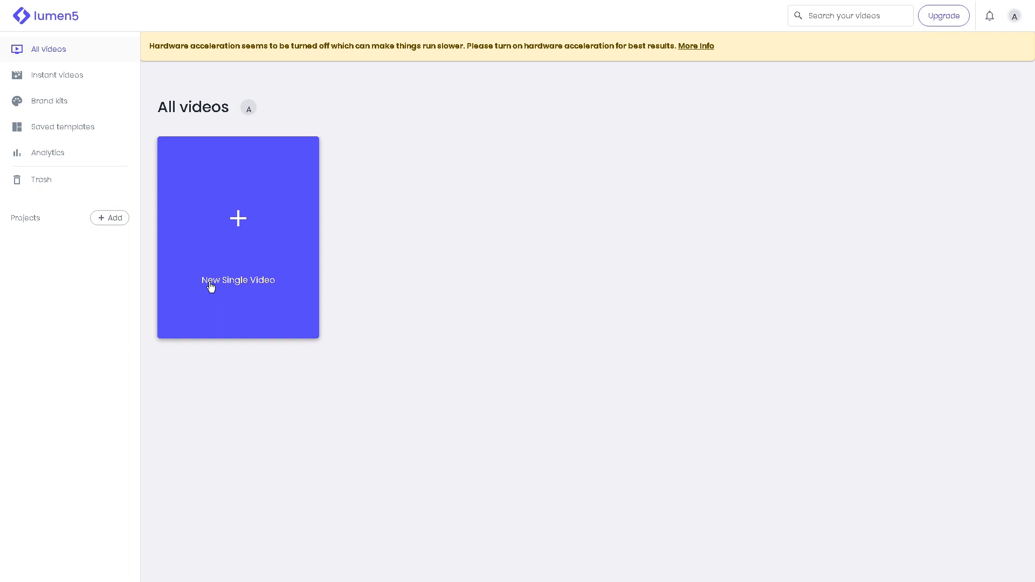
mouse_move(212, 326)
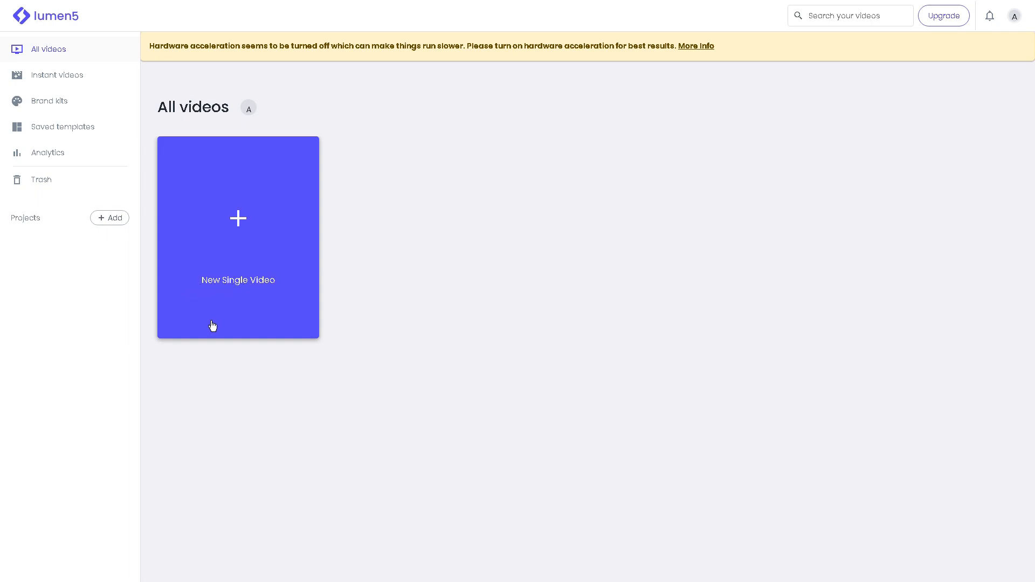
Start a New Single Video from scratch and browse the Choose a template gallery
left_click(237, 219)
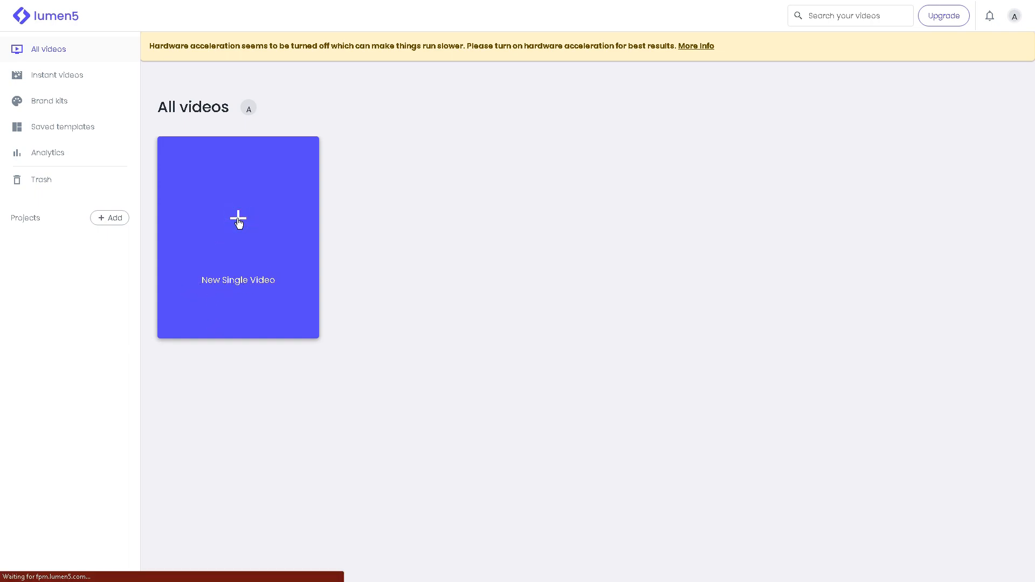
left_click(238, 238)
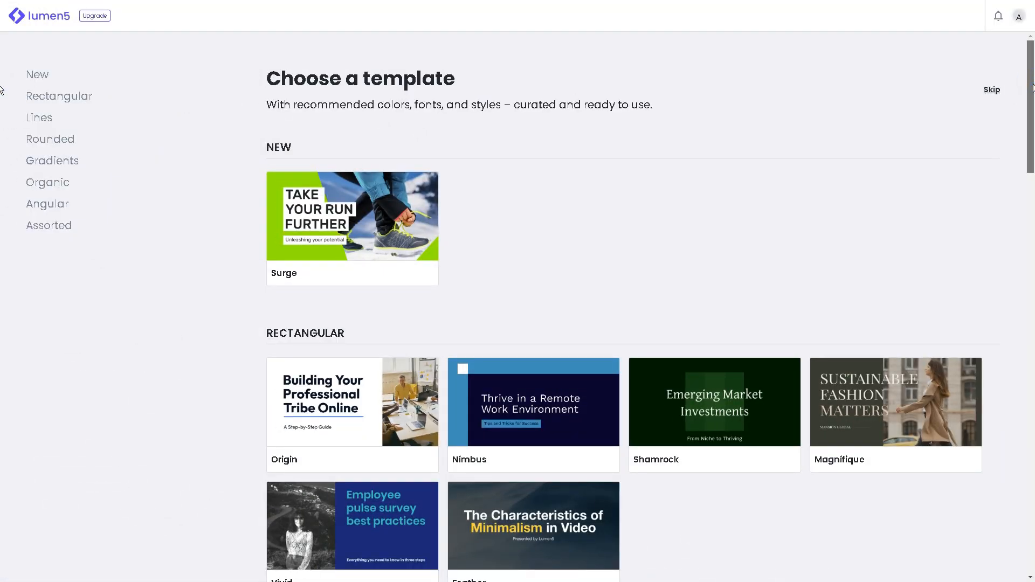
scroll("down", 3)
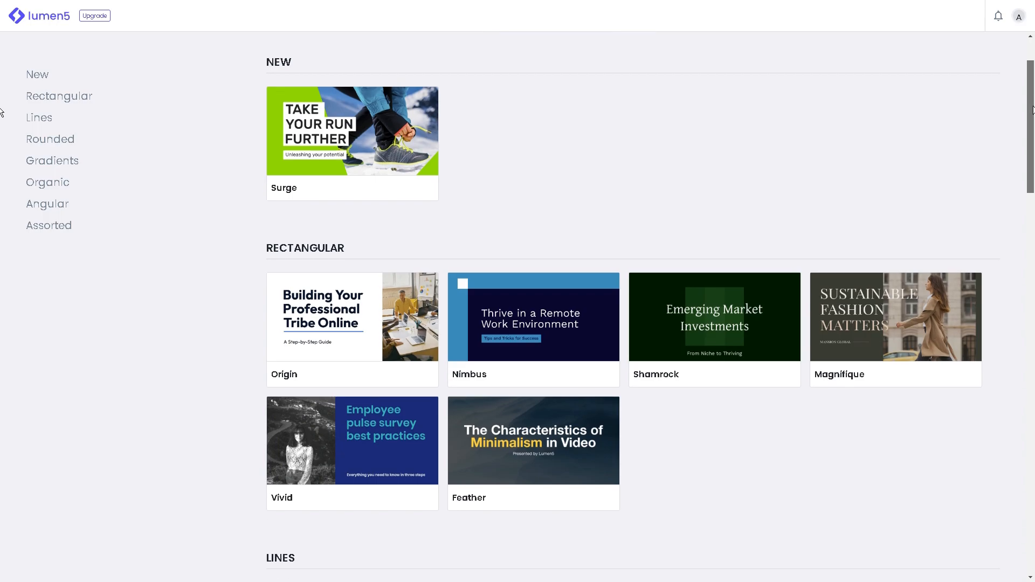
scroll("down", 3)
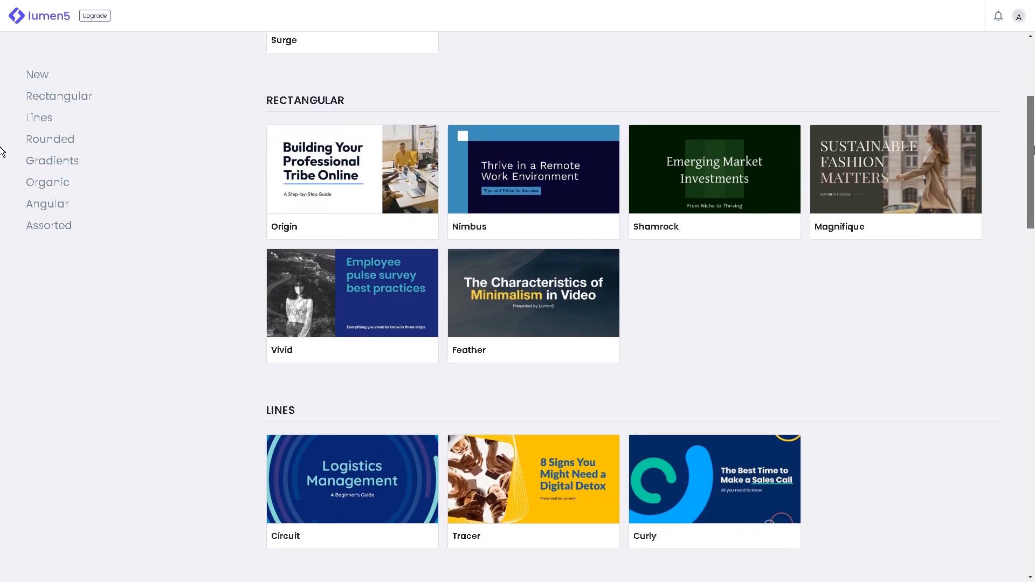
scroll("down", 3)
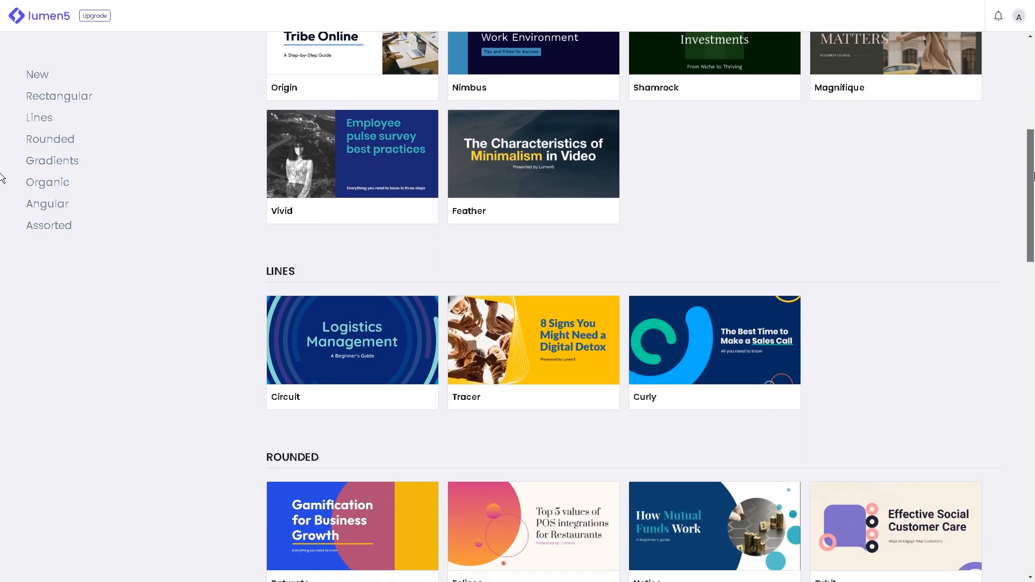
scroll("down", 3)
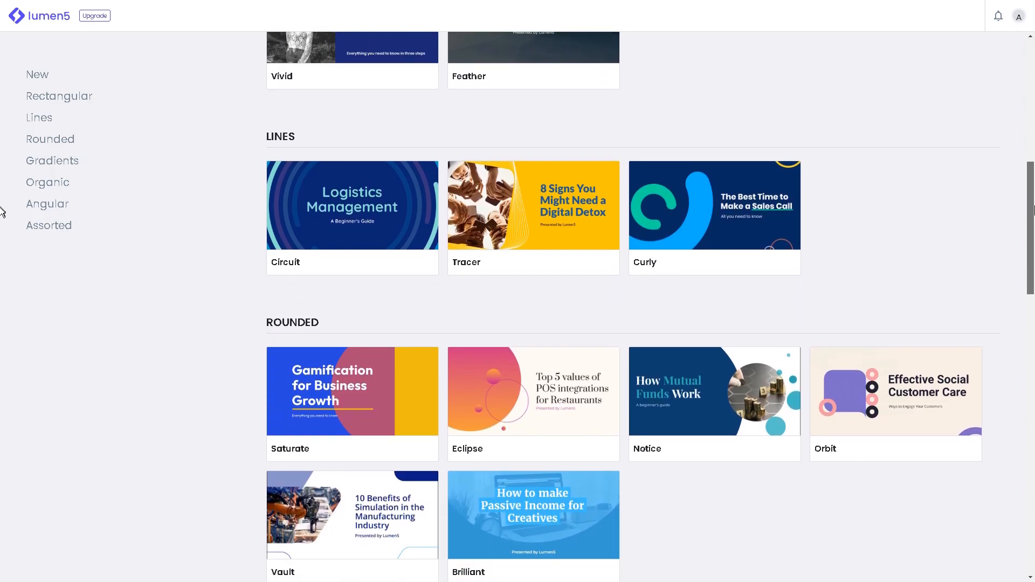
scroll("down", 3)
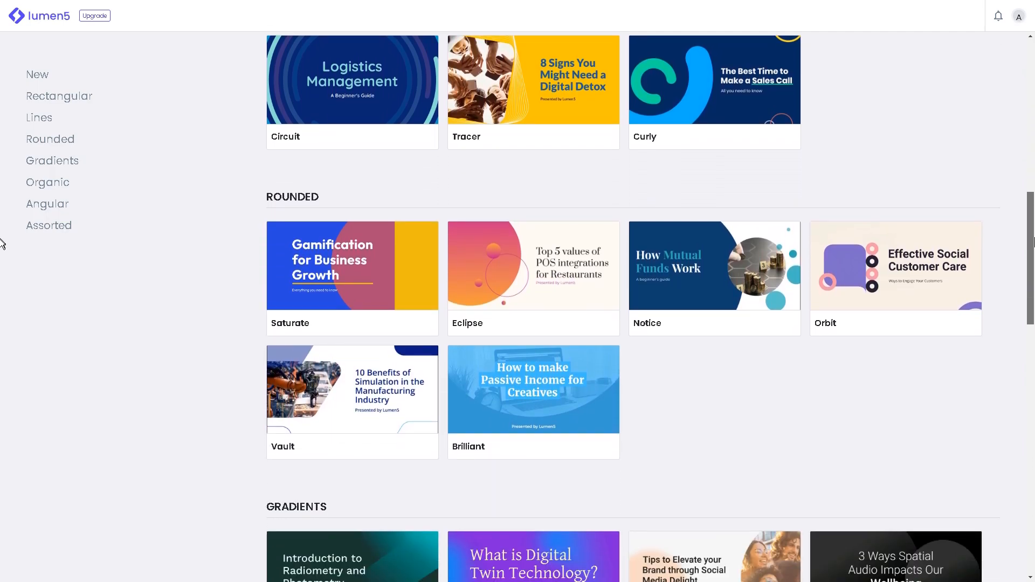
scroll("down", 3)
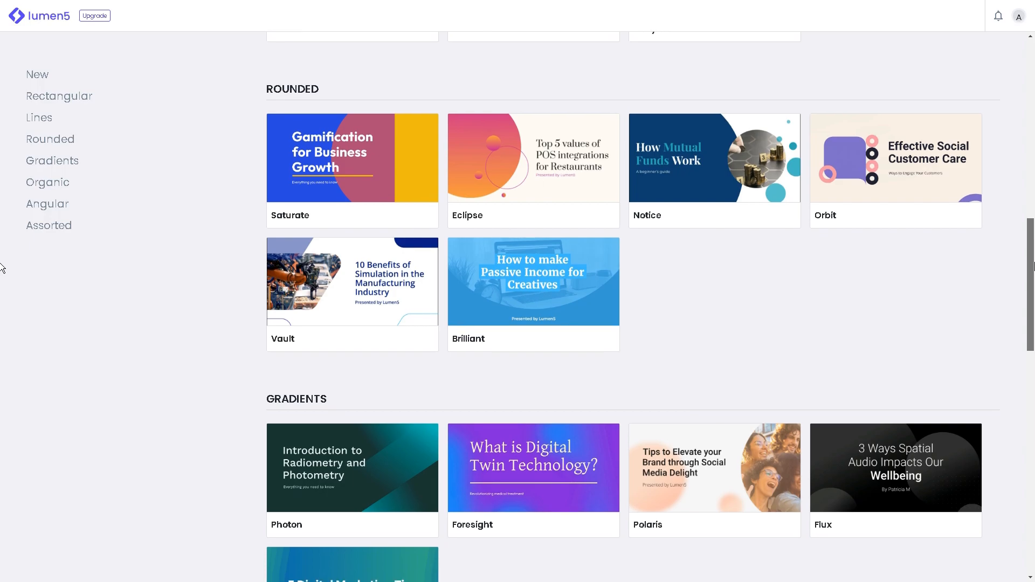
scroll("down", 3)
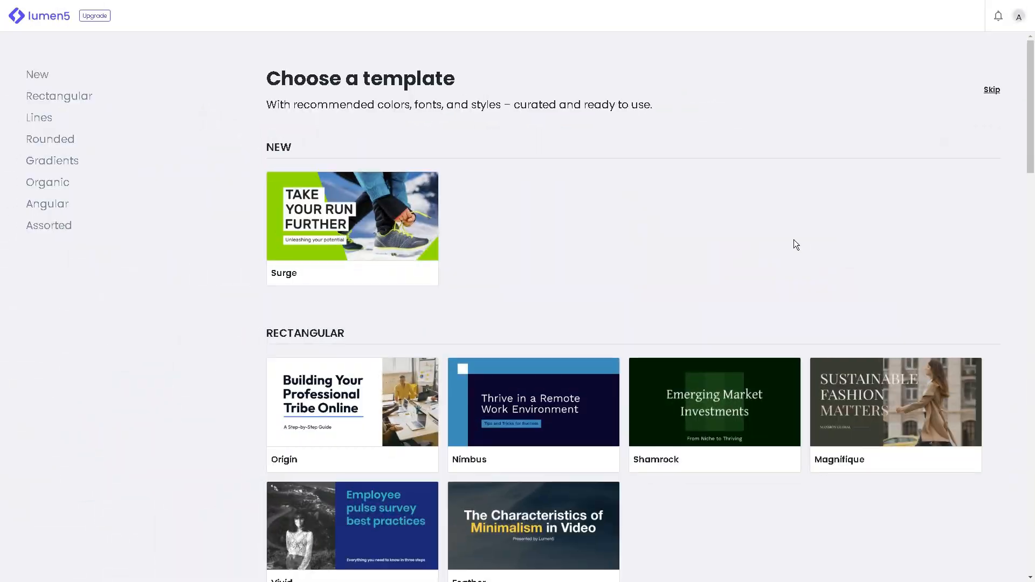
Apply the Surge template in 16:9 format and choose the AI Script Composer
left_click(351, 216)
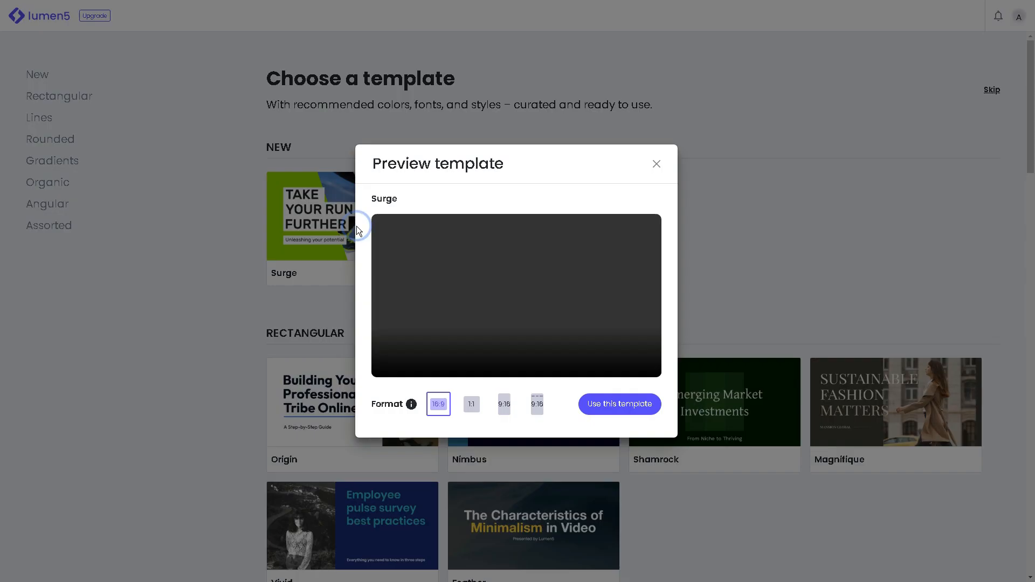
left_click(515, 295)
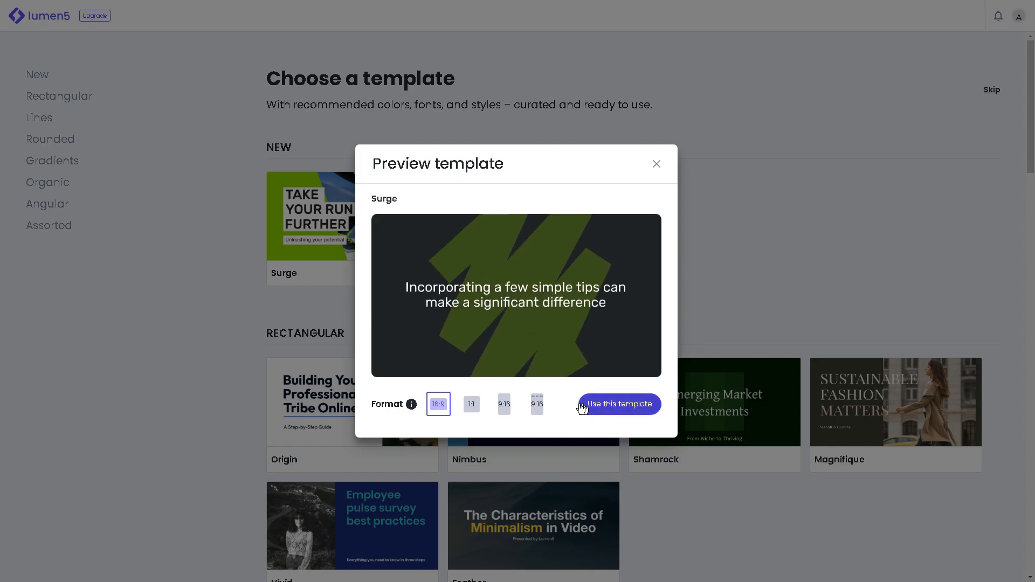
left_click(617, 404)
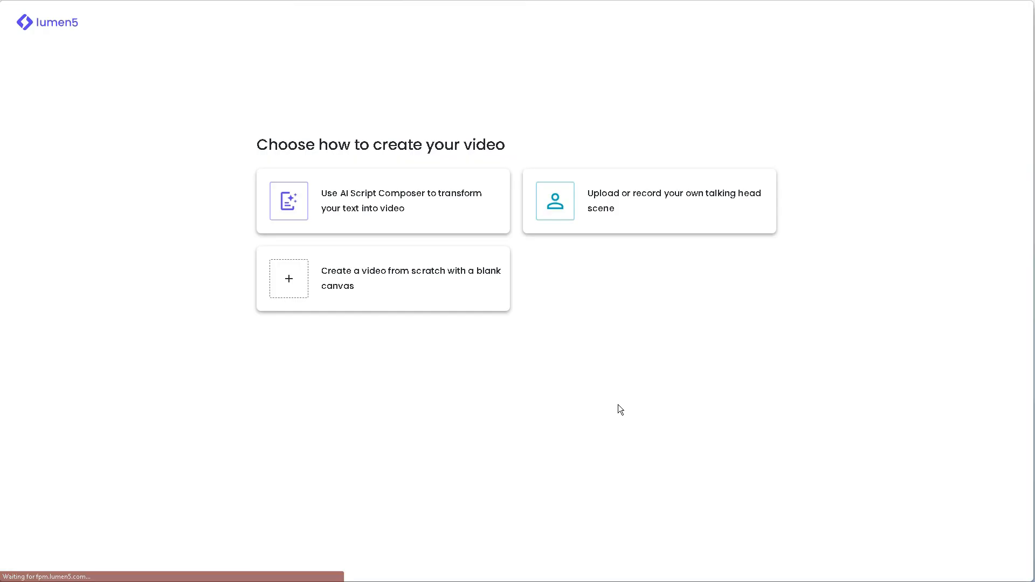
mouse_move(250, 394)
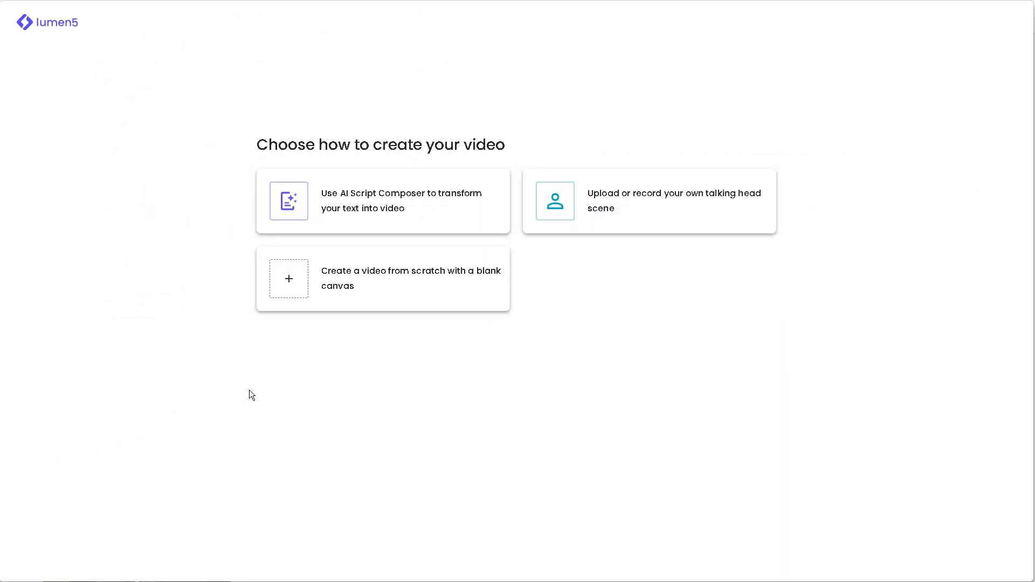
mouse_move(680, 318)
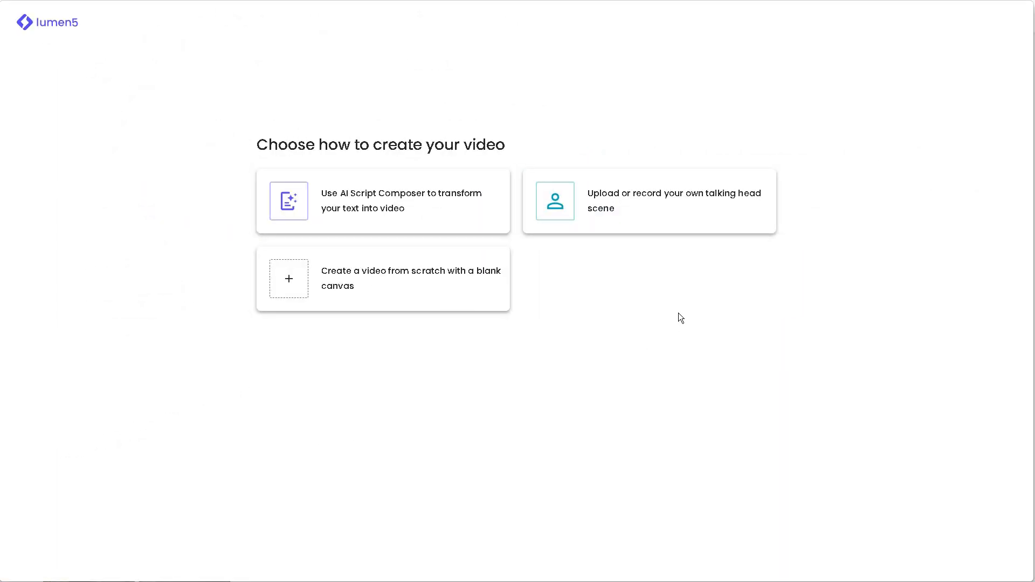
mouse_move(389, 341)
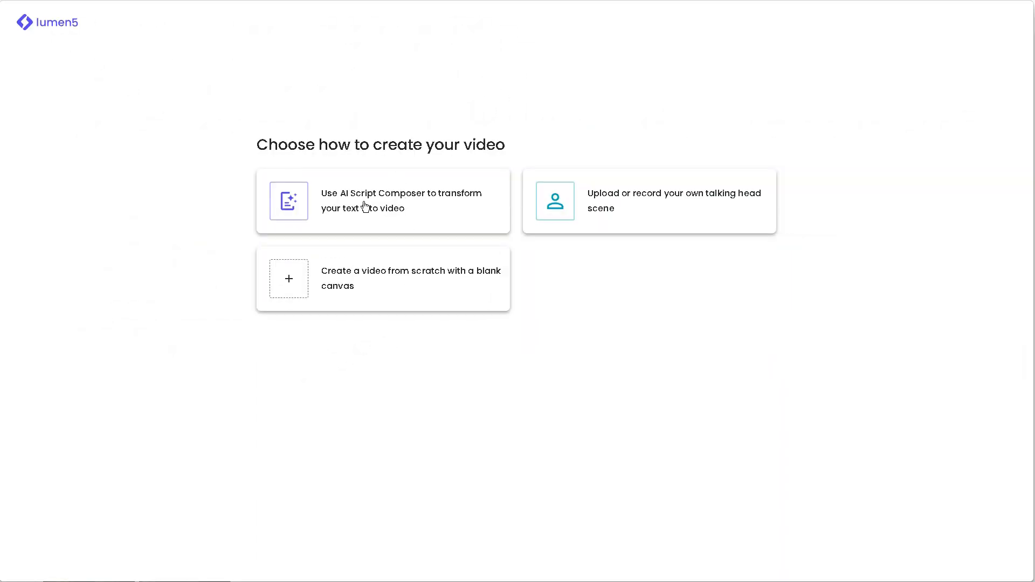
left_click(381, 200)
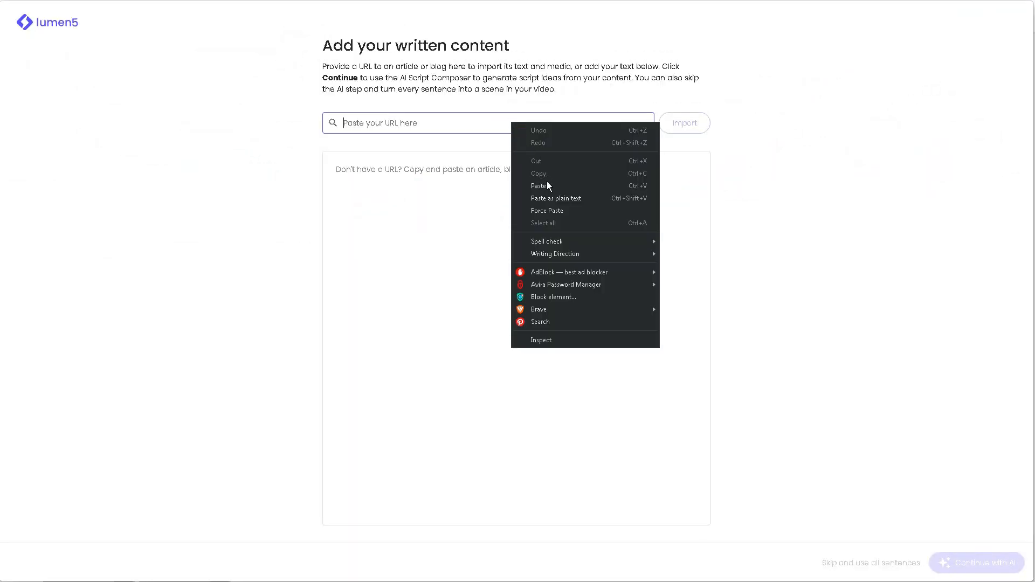
Import the Everyday Health running article by its URL into the content box
left_click(539, 186)
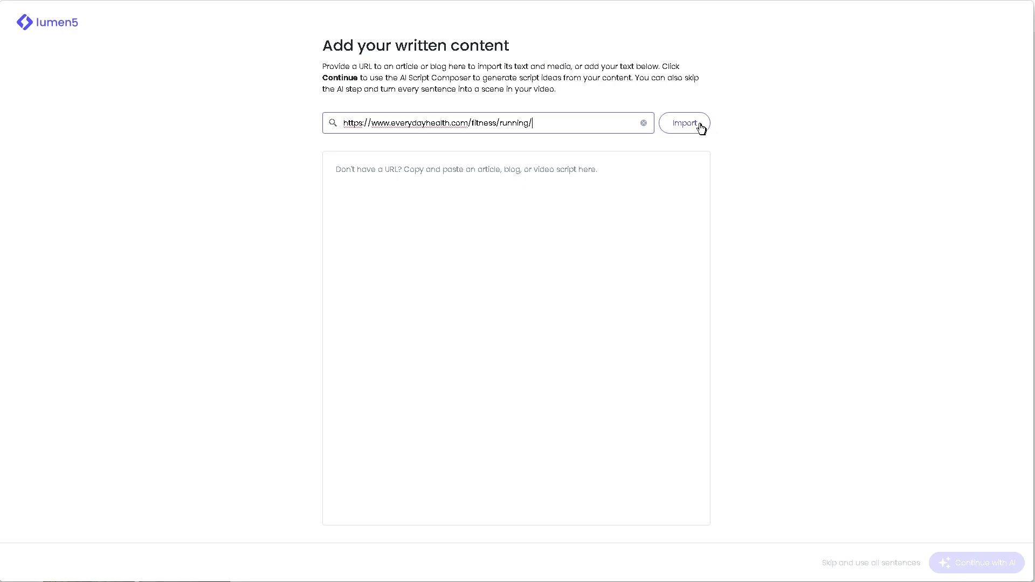
left_click(684, 123)
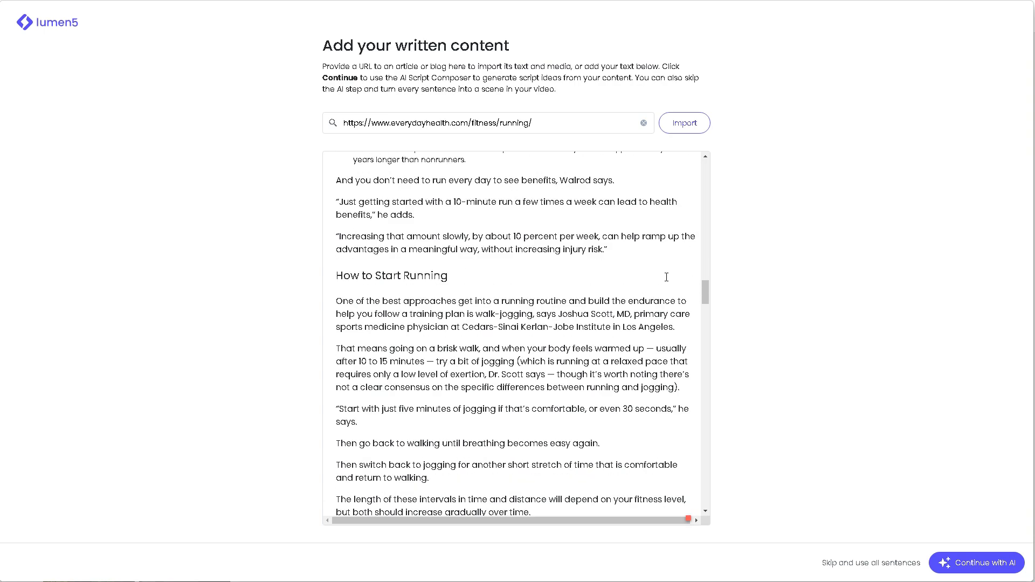
scroll("down", 3)
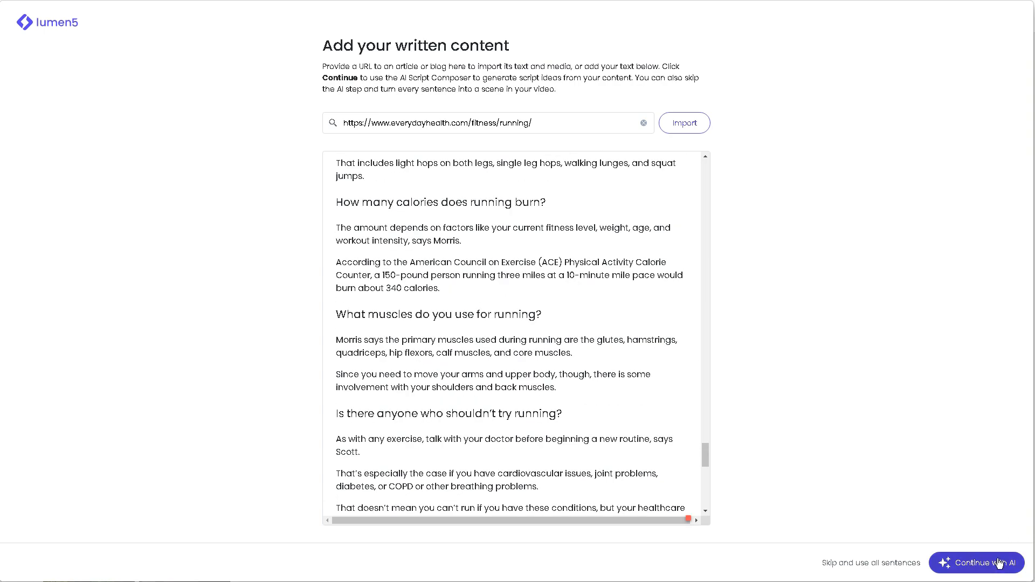
Continue with AI to generate the scene storyboard, briefly editing scene 1's title
left_click(980, 563)
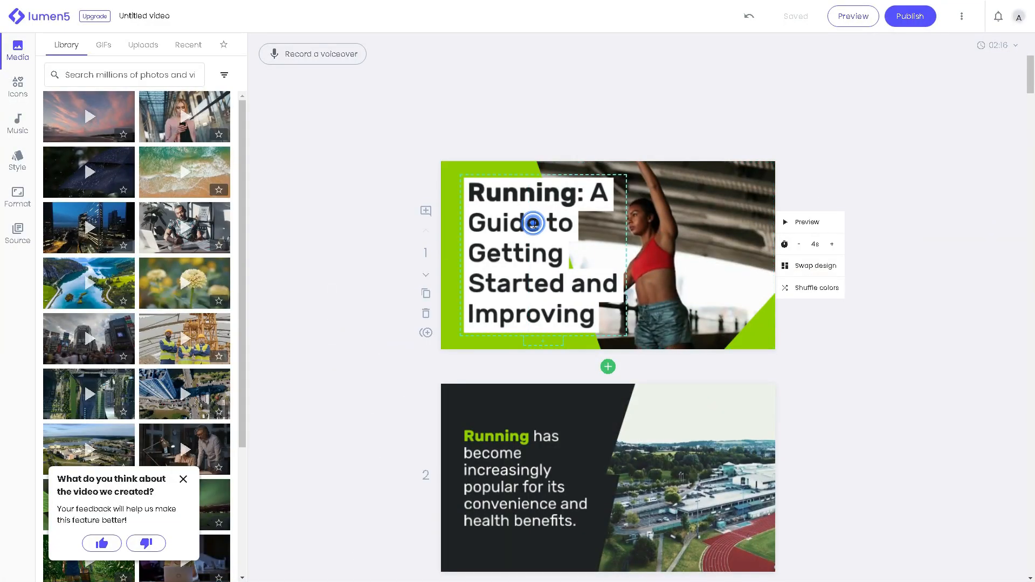
double_click(503, 223)
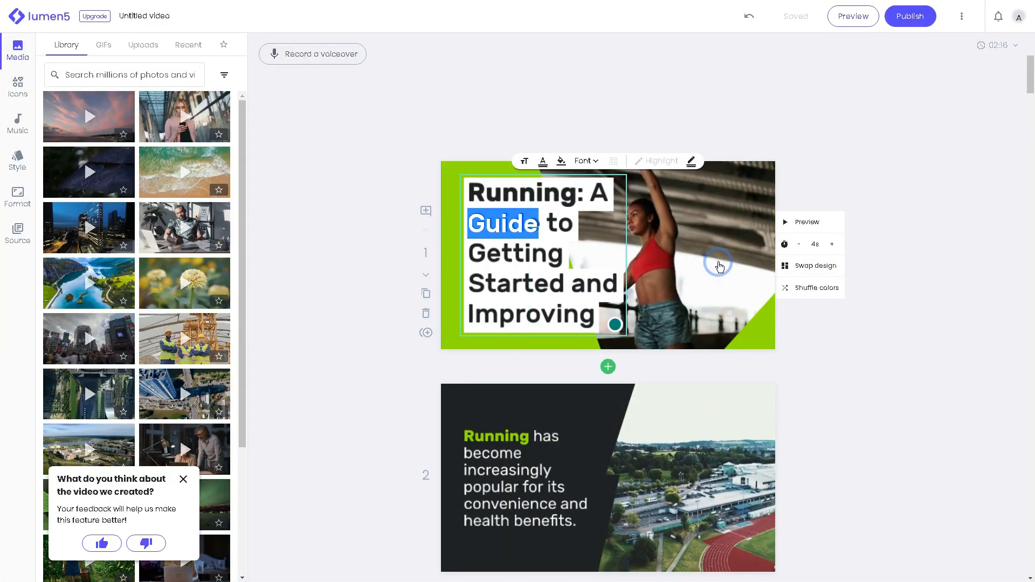
left_click(525, 348)
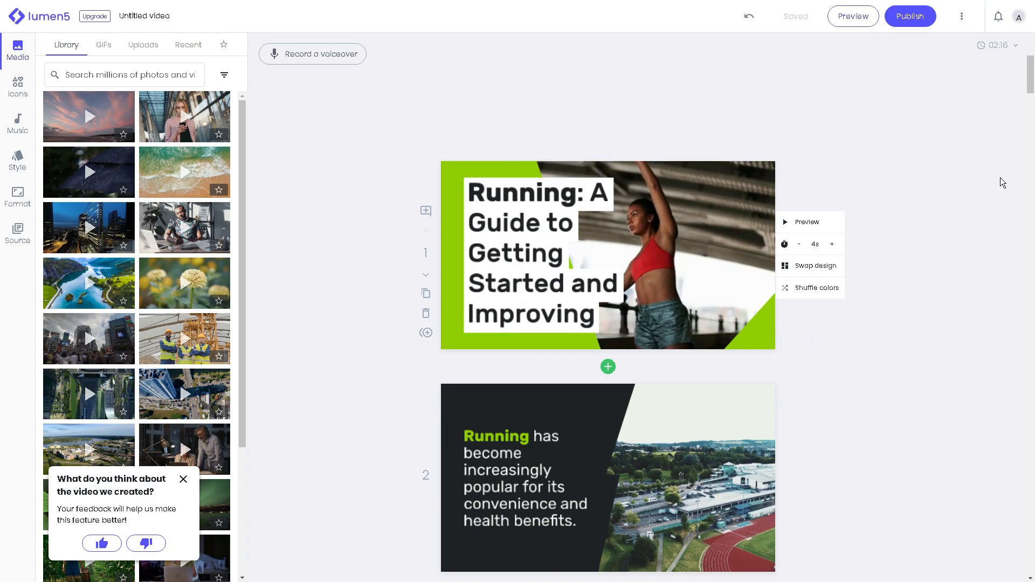
scroll("down", 3)
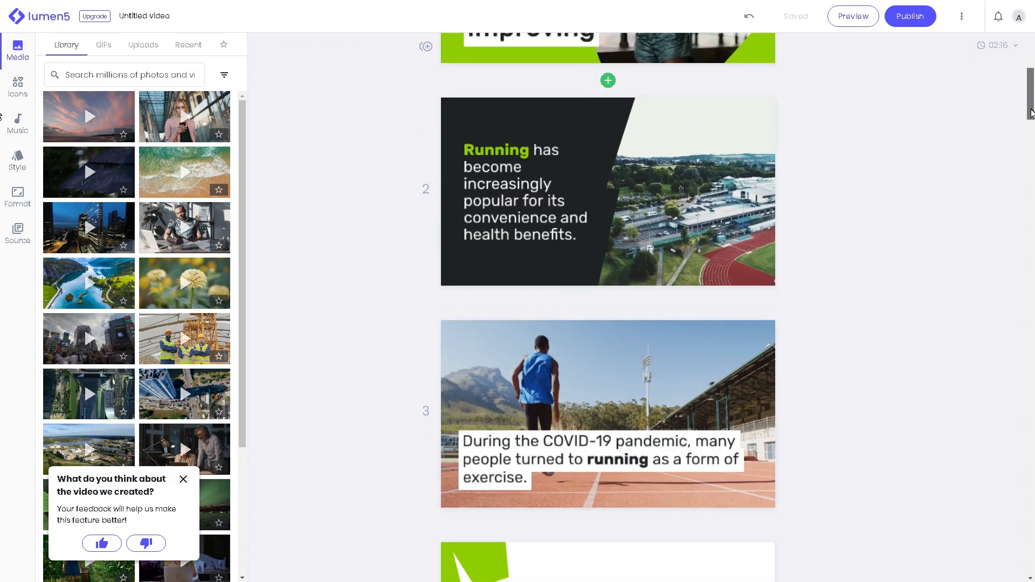
scroll("down", 3)
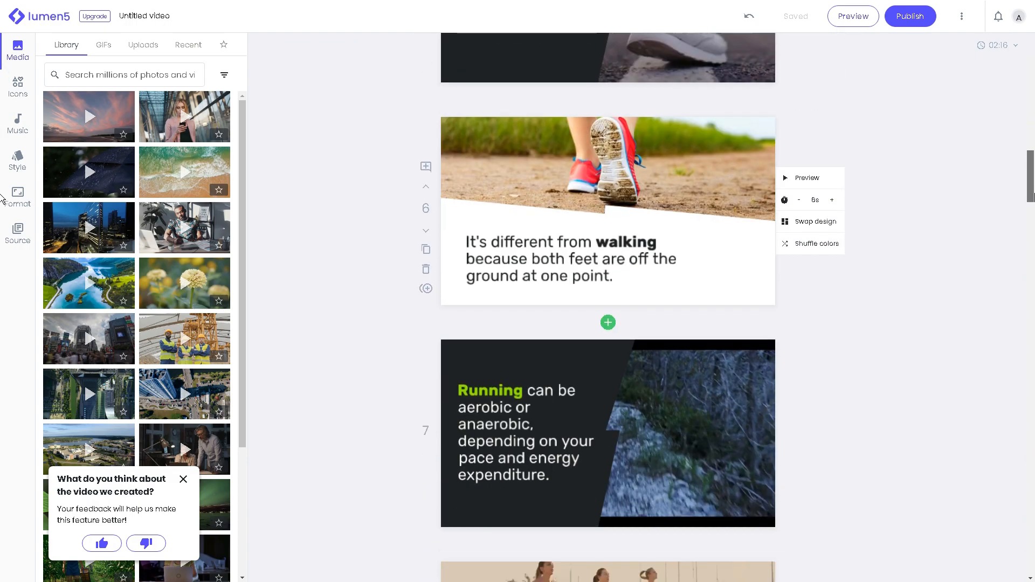
scroll("down", 3)
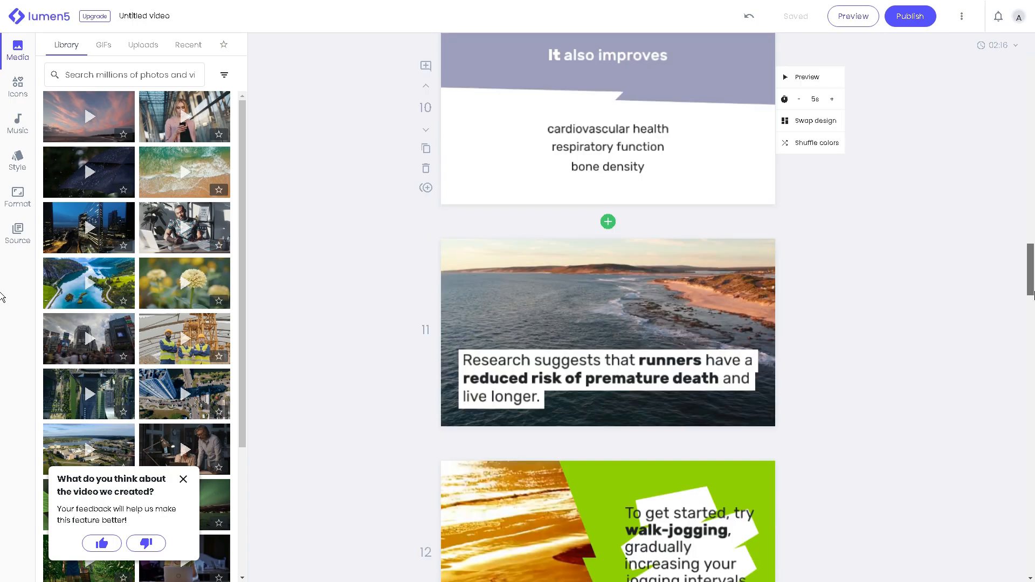
scroll("down", 3)
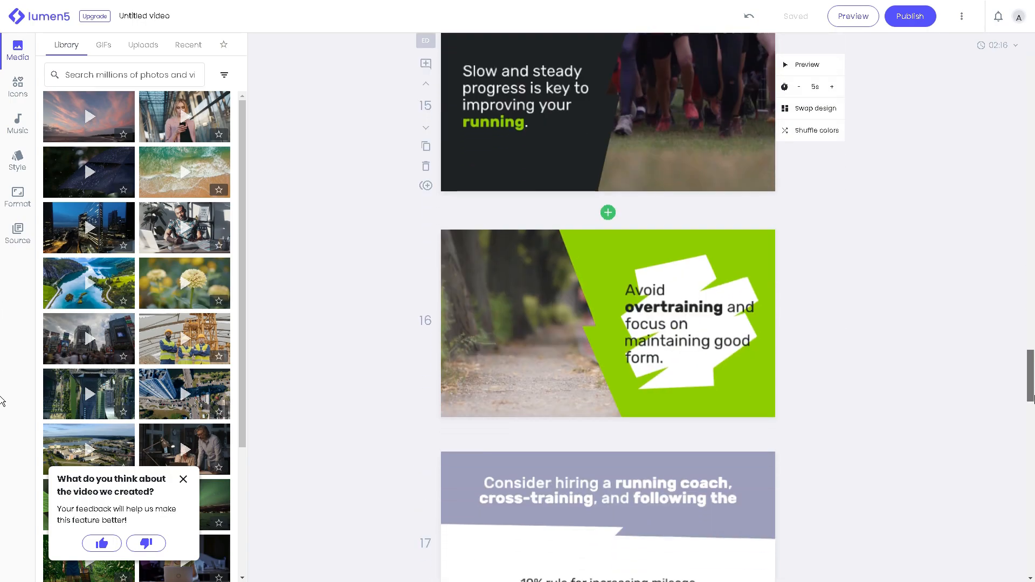
scroll("down", 3)
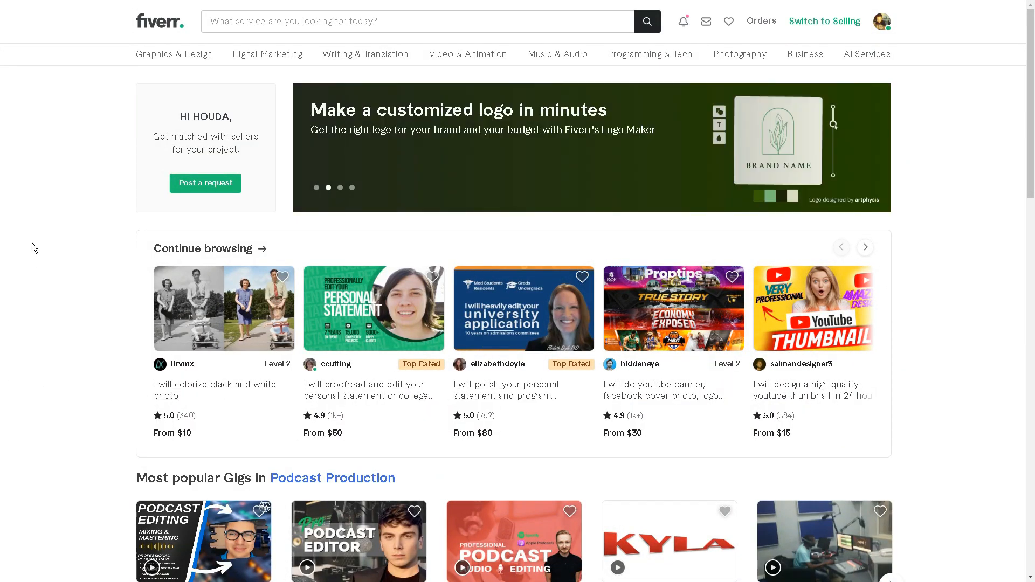
mouse_move(30, 281)
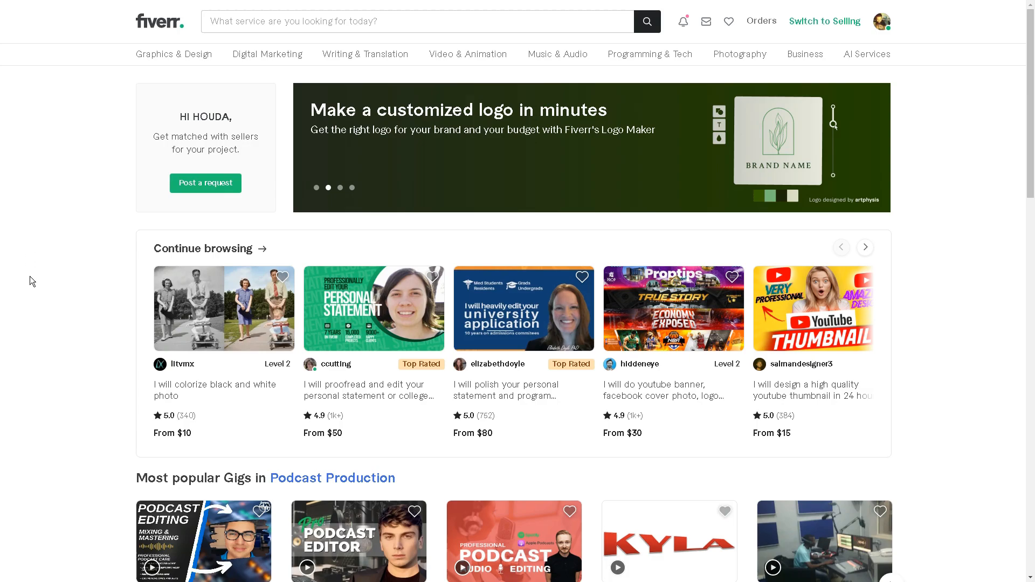
Search Fiverr for 'article to video' and review competing gigs' ratings and prices
type("article to video")
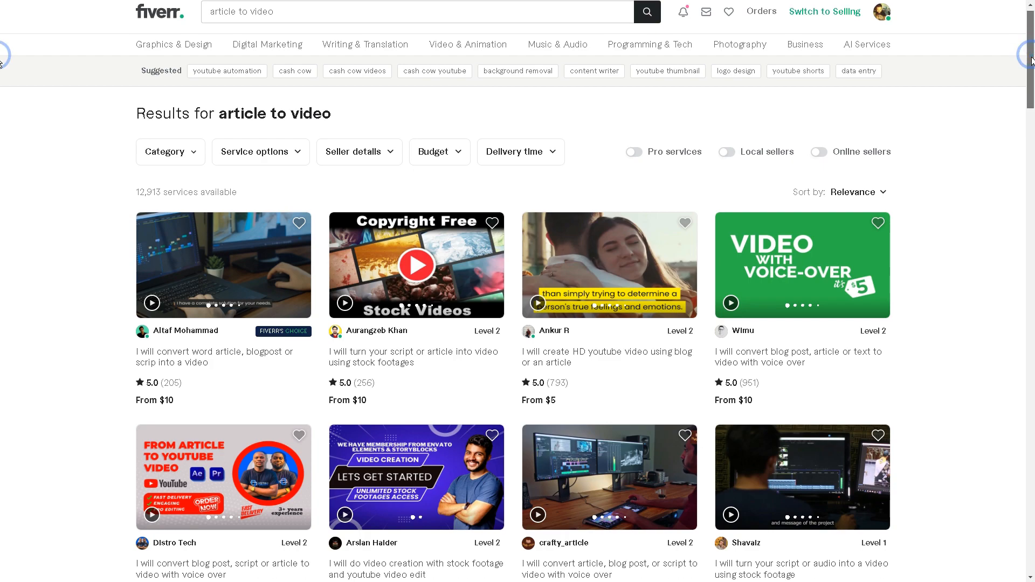
scroll("down", 3)
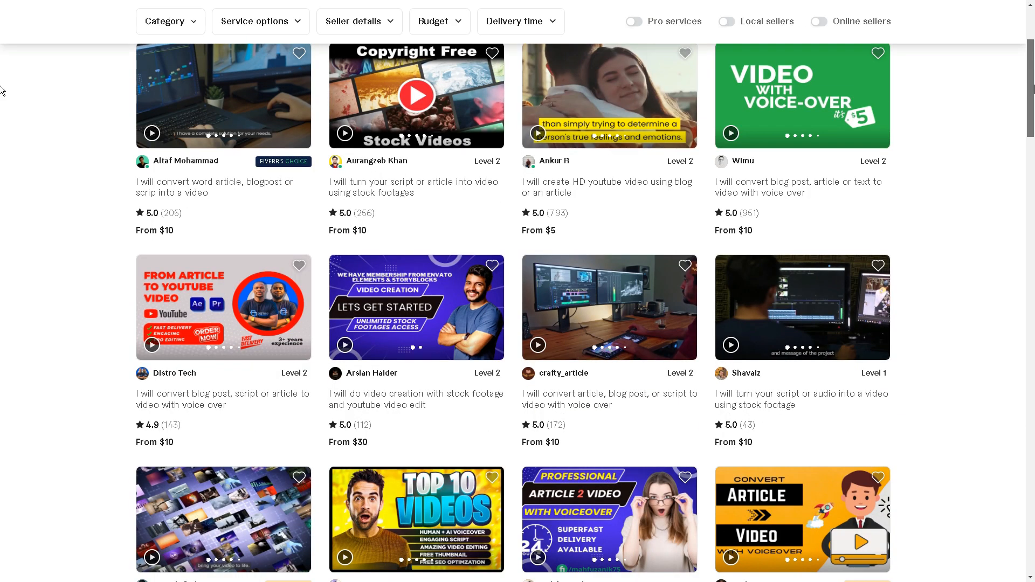
scroll("down", 3)
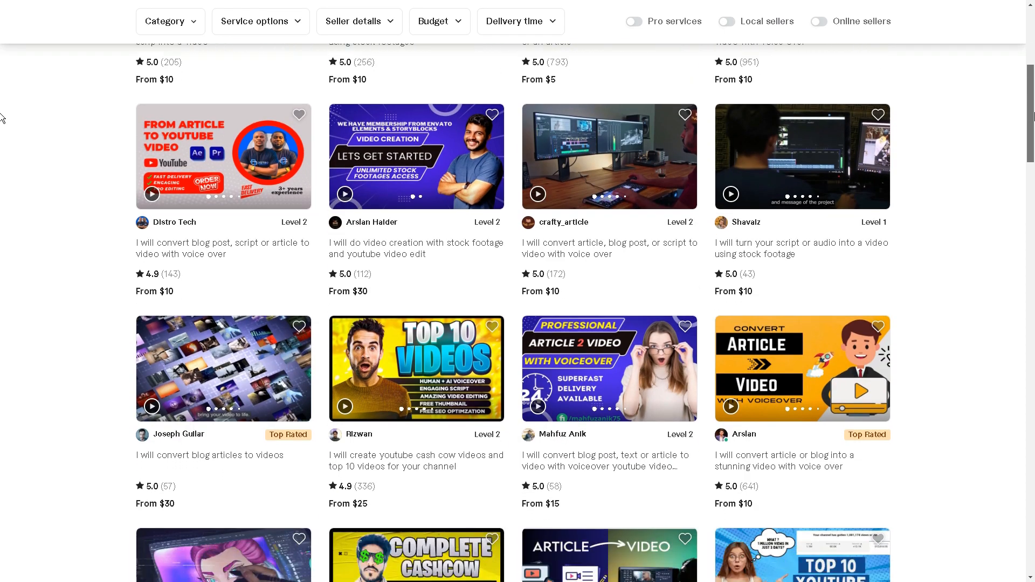
scroll("down", 3)
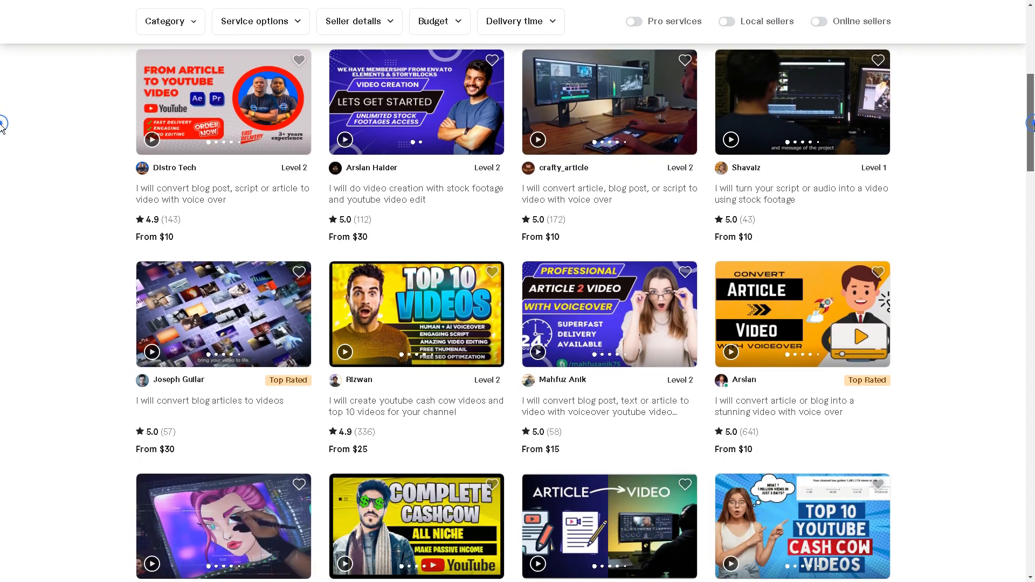
scroll("down", 3)
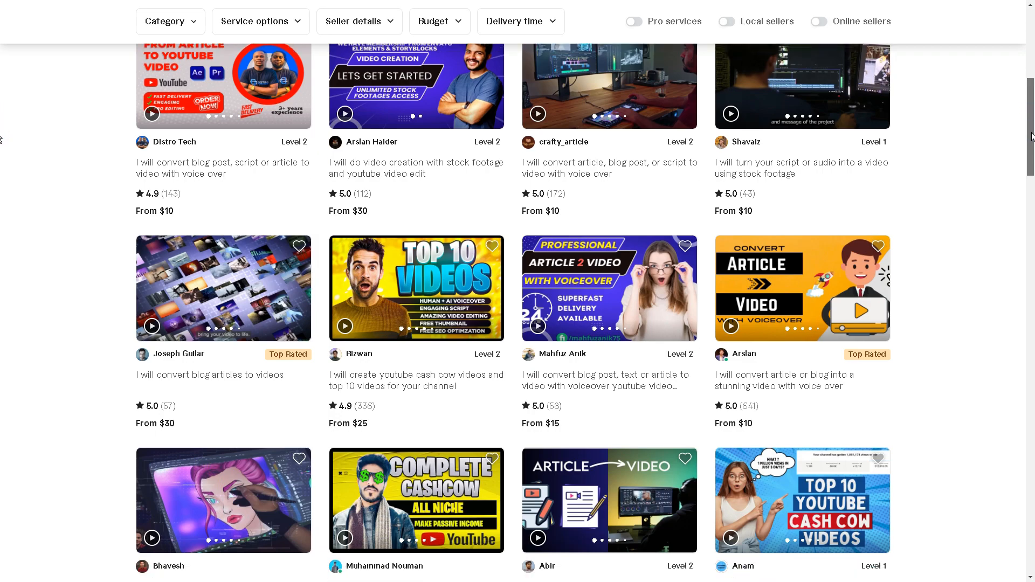
scroll("down", 3)
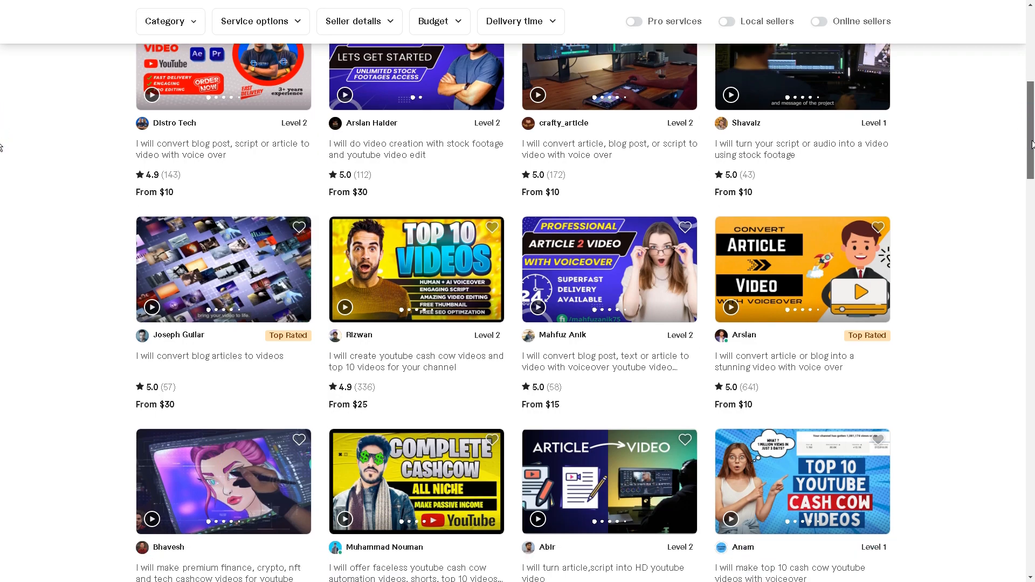
scroll("down", 3)
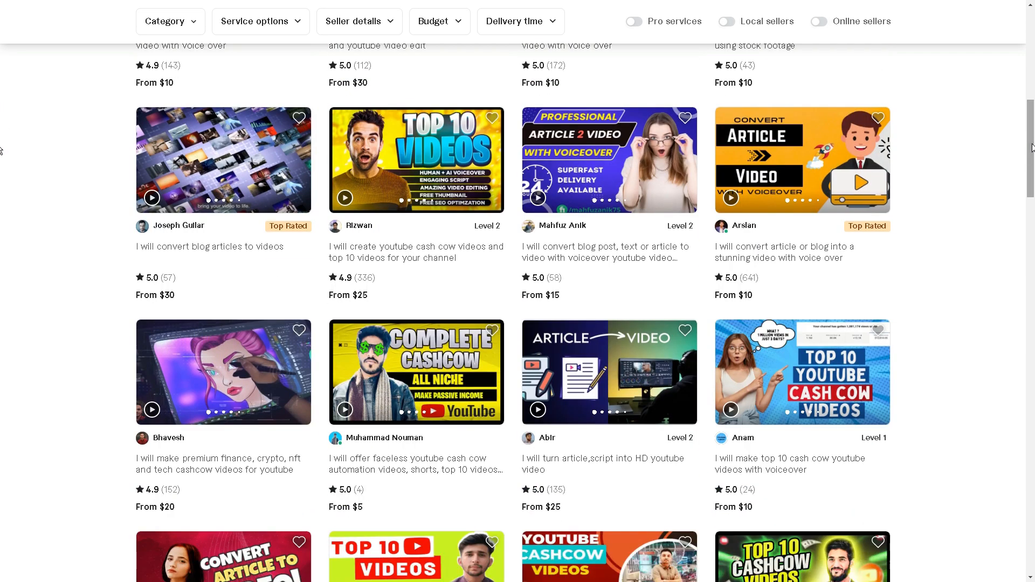
scroll("down", 3)
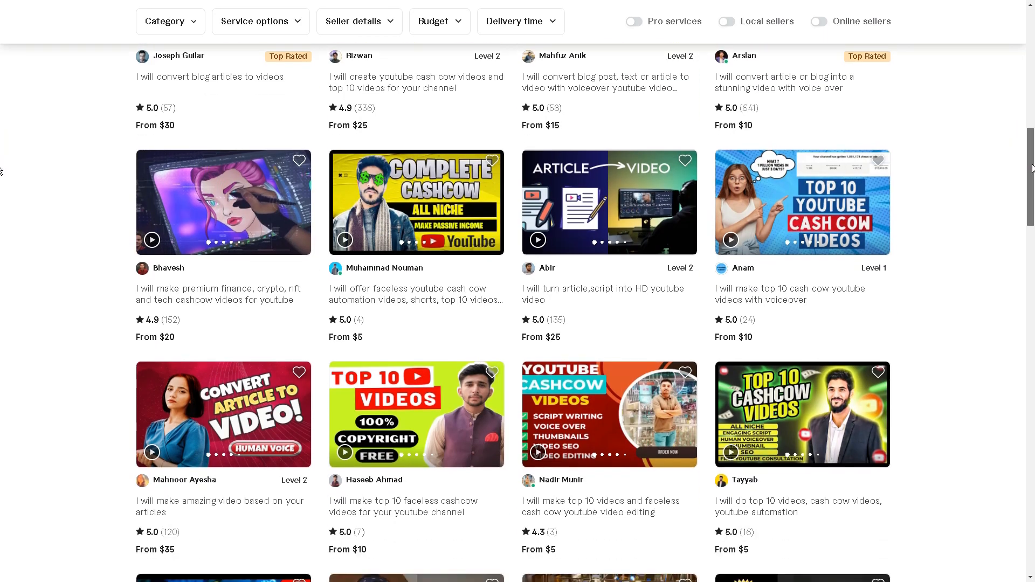
scroll("down", 3)
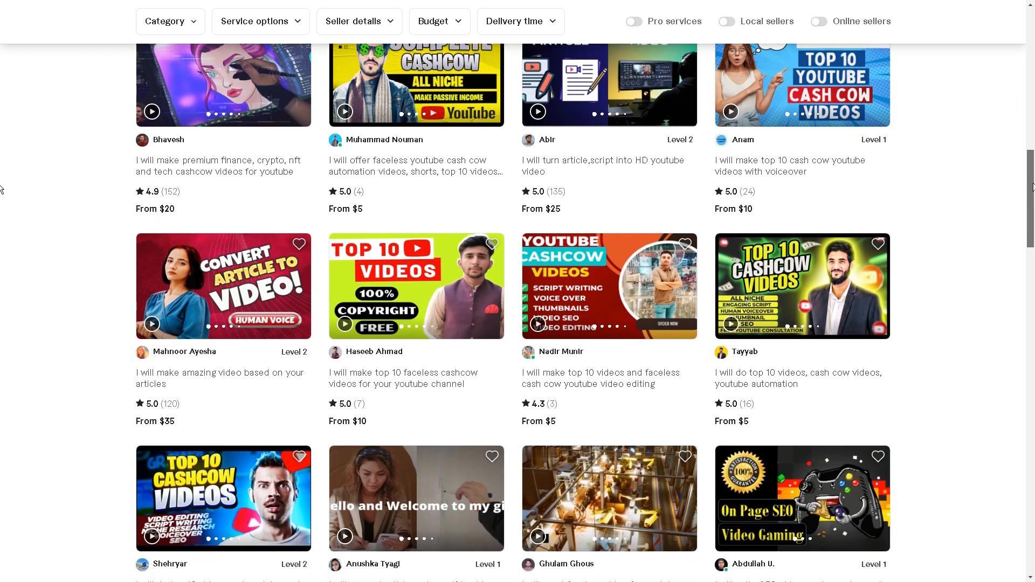
scroll("down", 3)
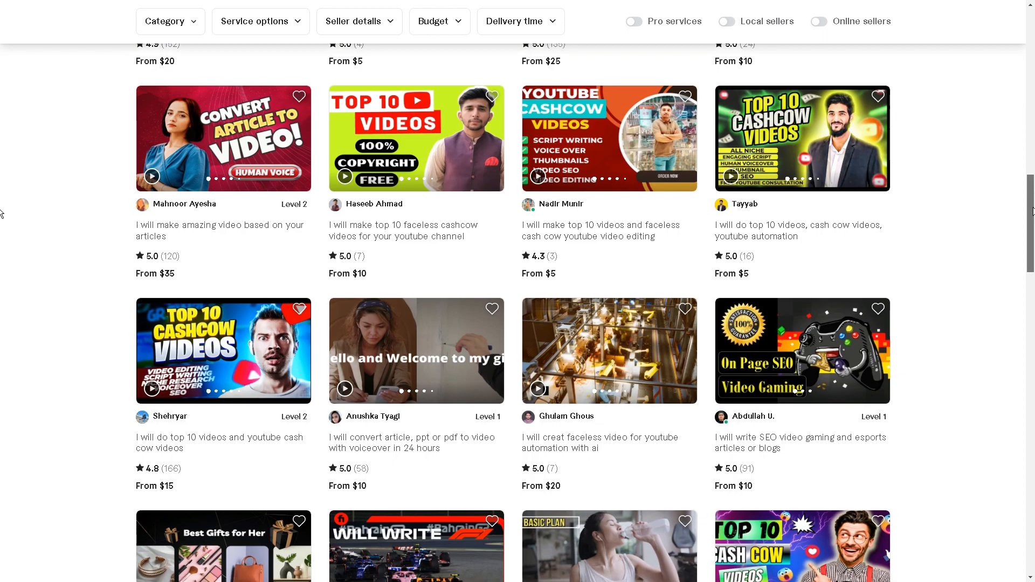
scroll("down", 3)
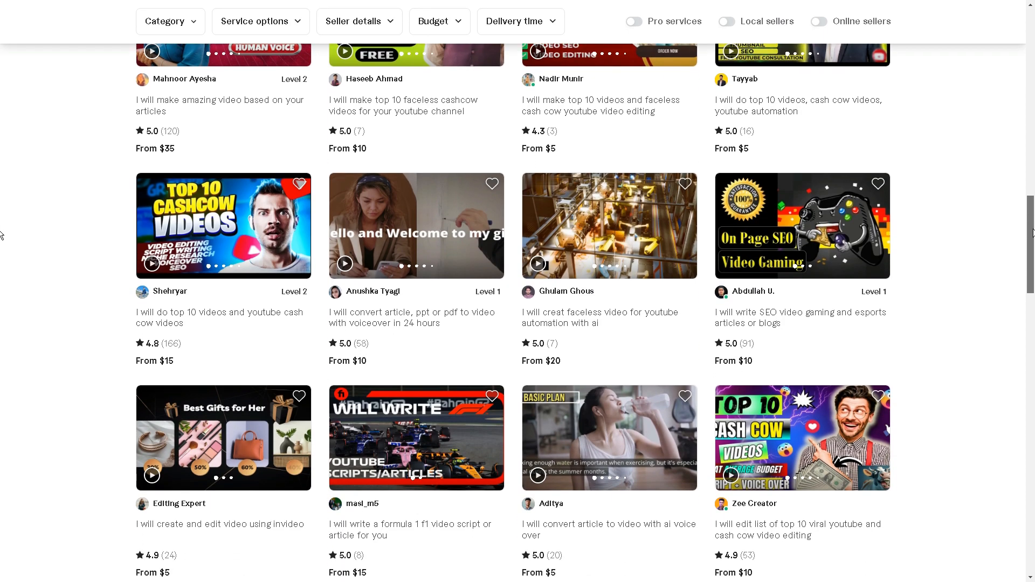
scroll("down", 3)
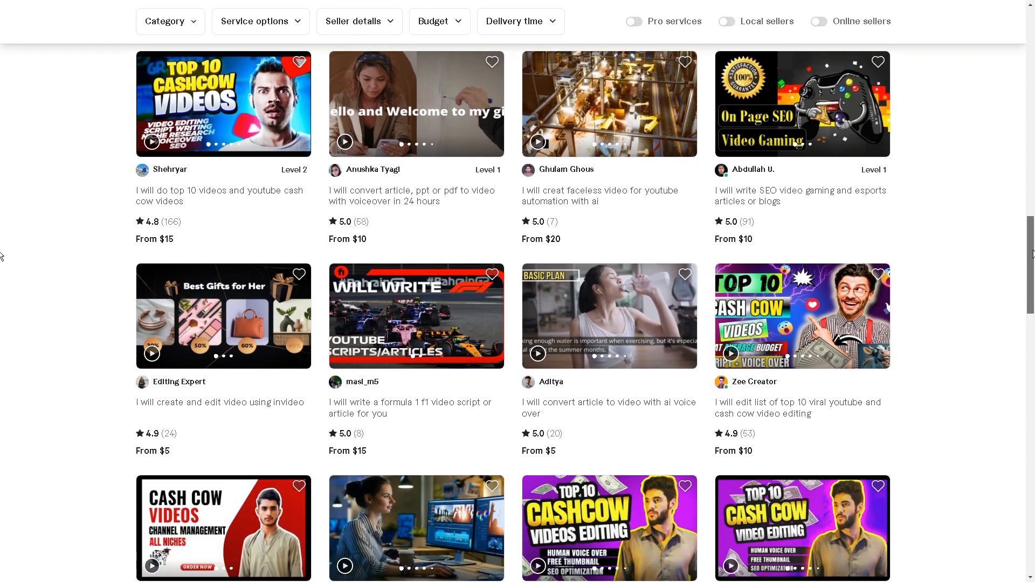
scroll("down", 3)
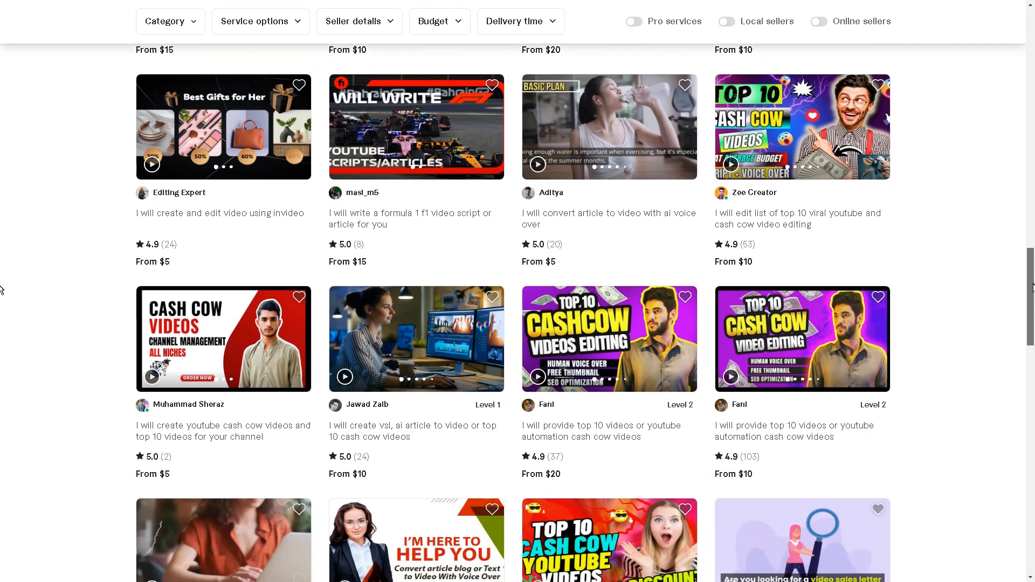
scroll("down", 3)
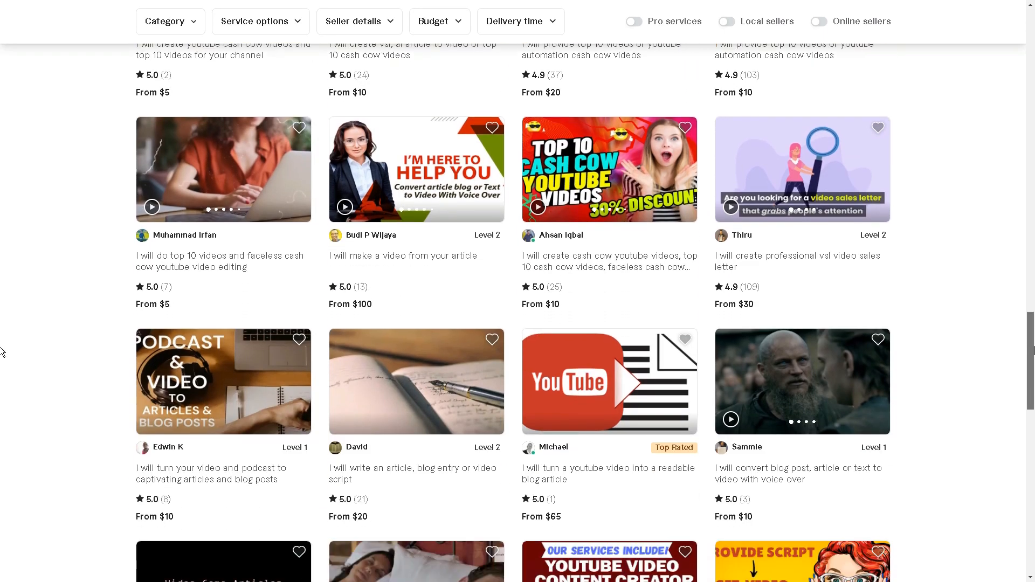
scroll("down", 3)
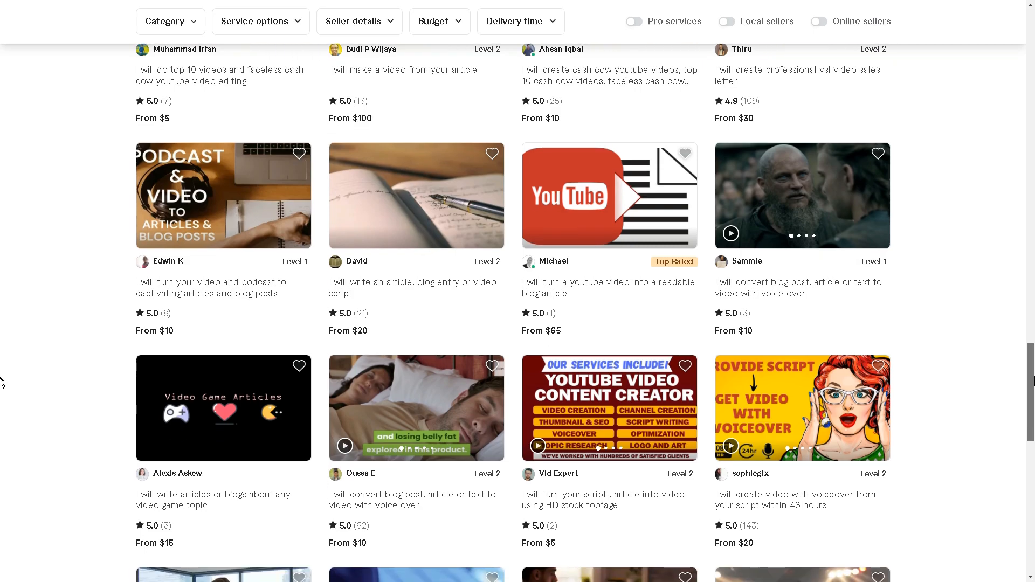
scroll("down", 3)
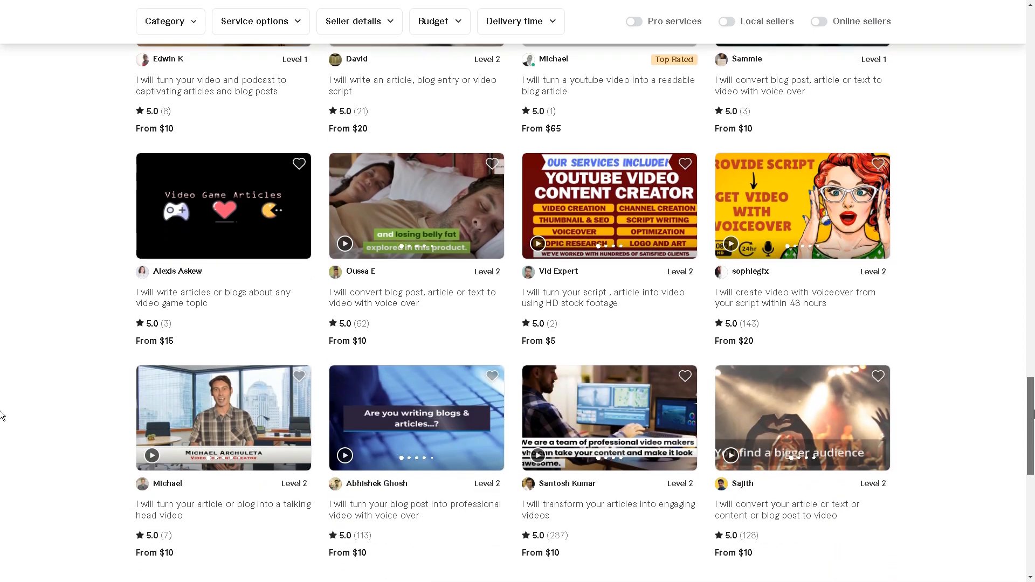
scroll("down", 3)
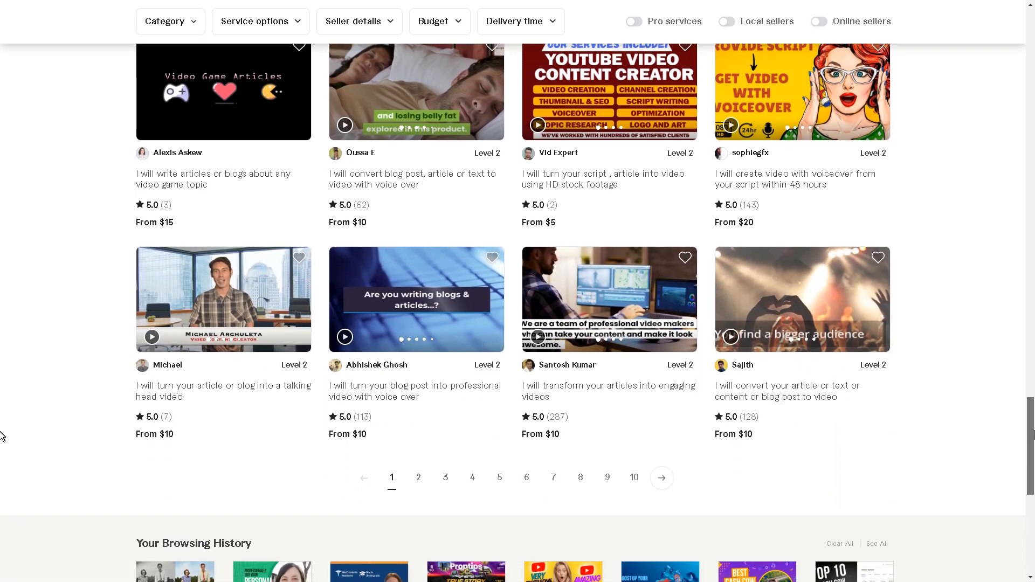
scroll("down", 3)
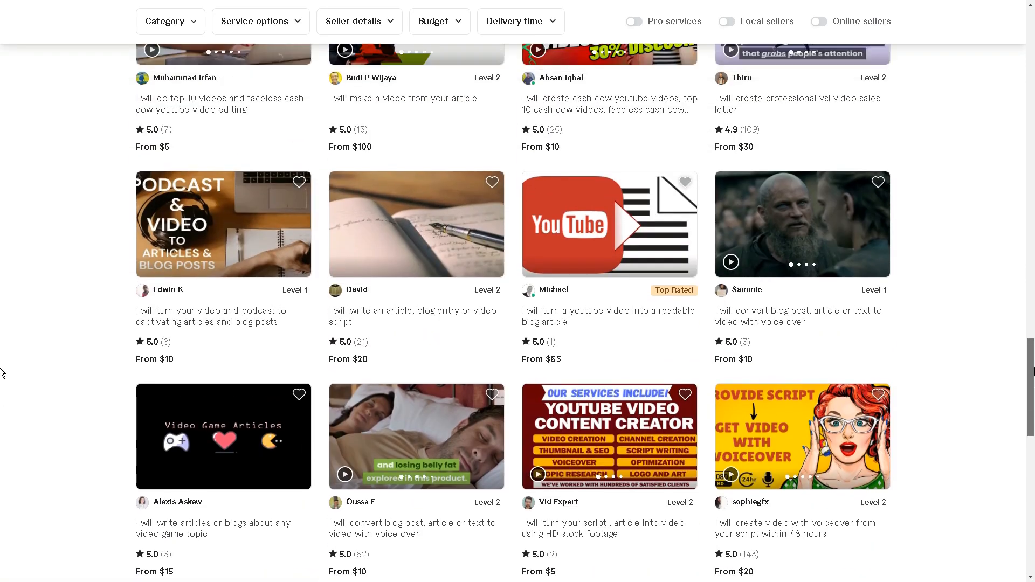
scroll("down", 3)
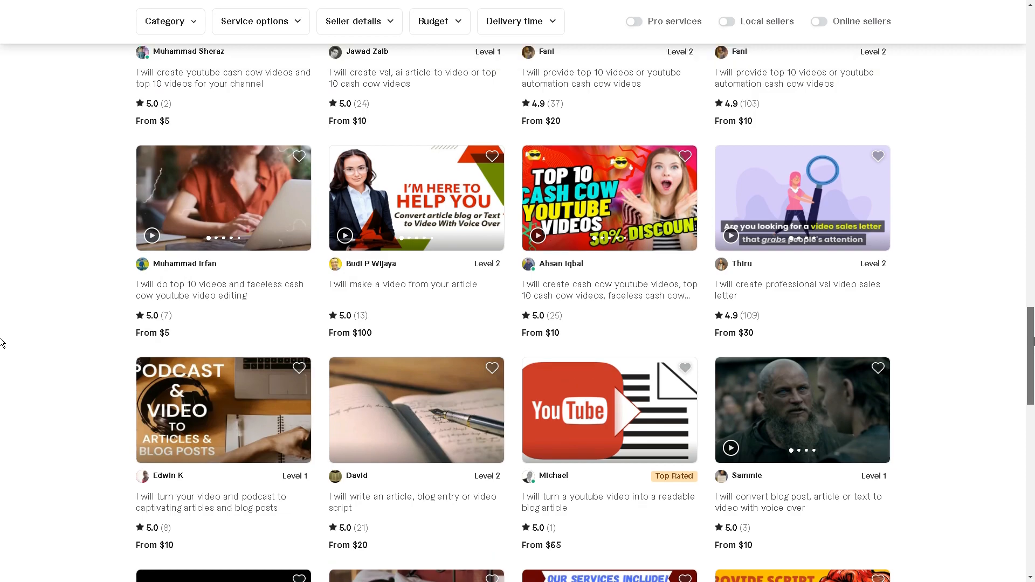
scroll("down", 3)
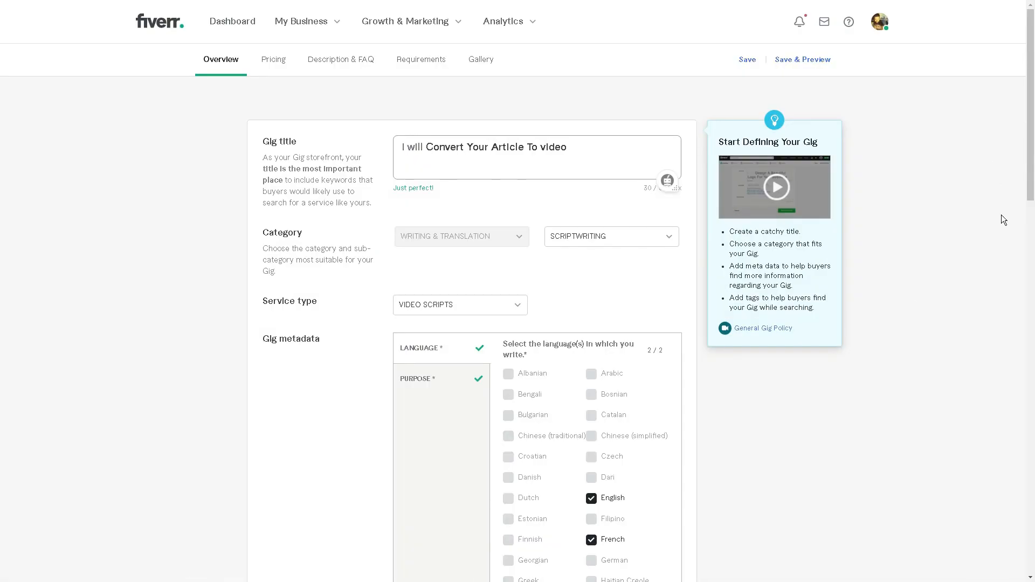
Review the gig overview's title, category, Video Scripts service type and language metadata
scroll("down", 3)
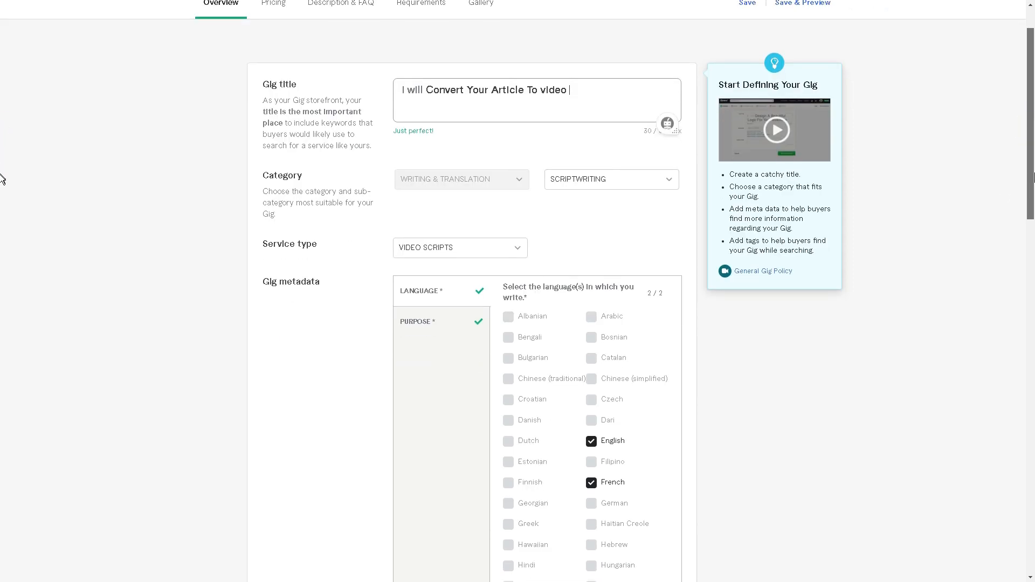
scroll("down", 3)
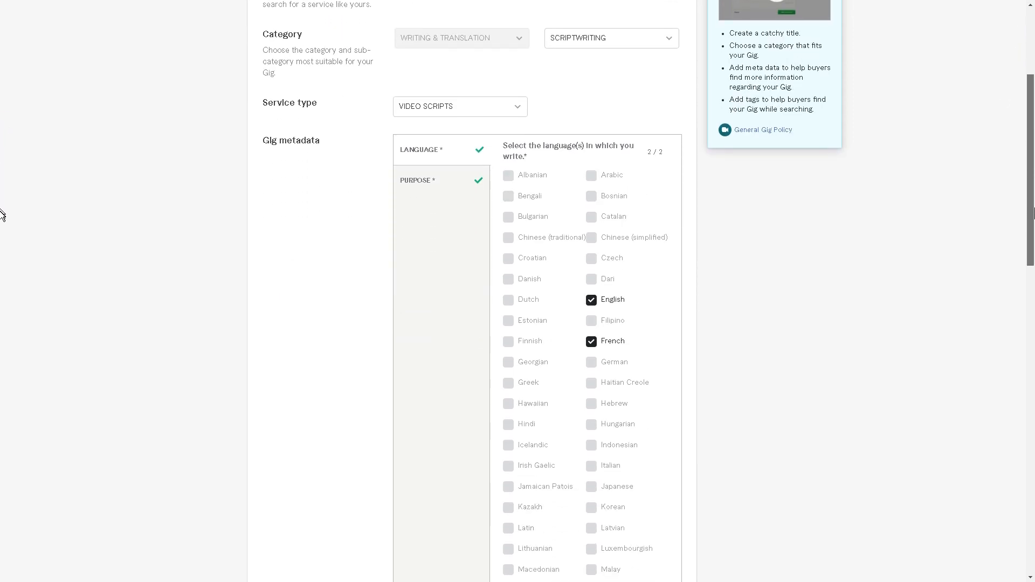
scroll("down", 3)
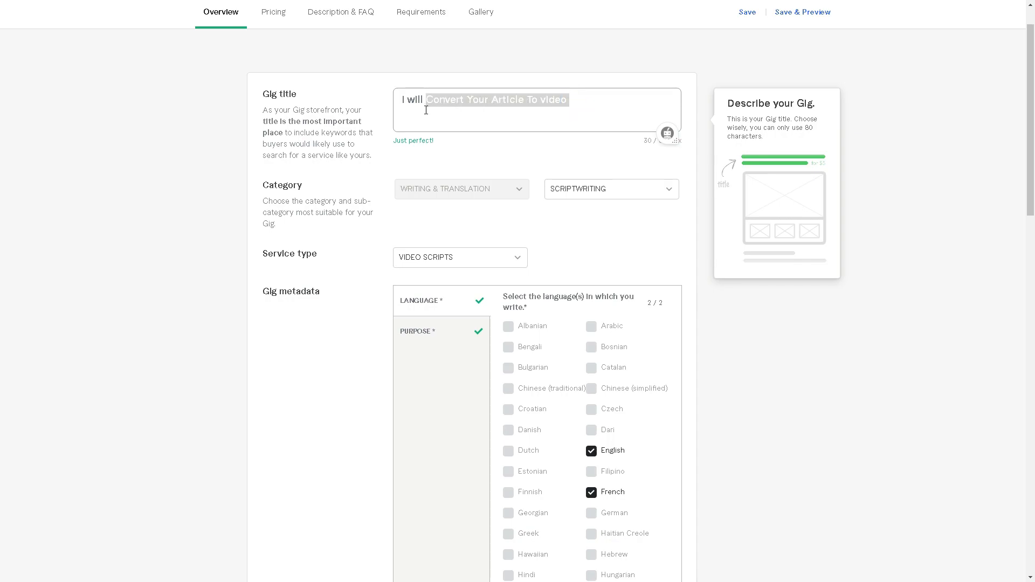
mouse_move(478, 155)
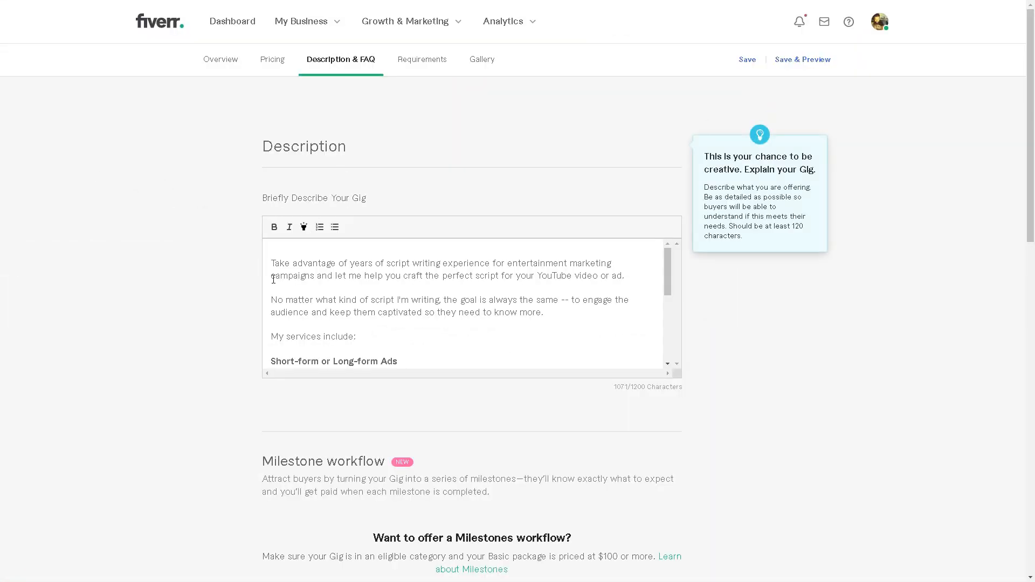
Review the gig's Description & FAQ and enter the description editor
scroll("down", 3)
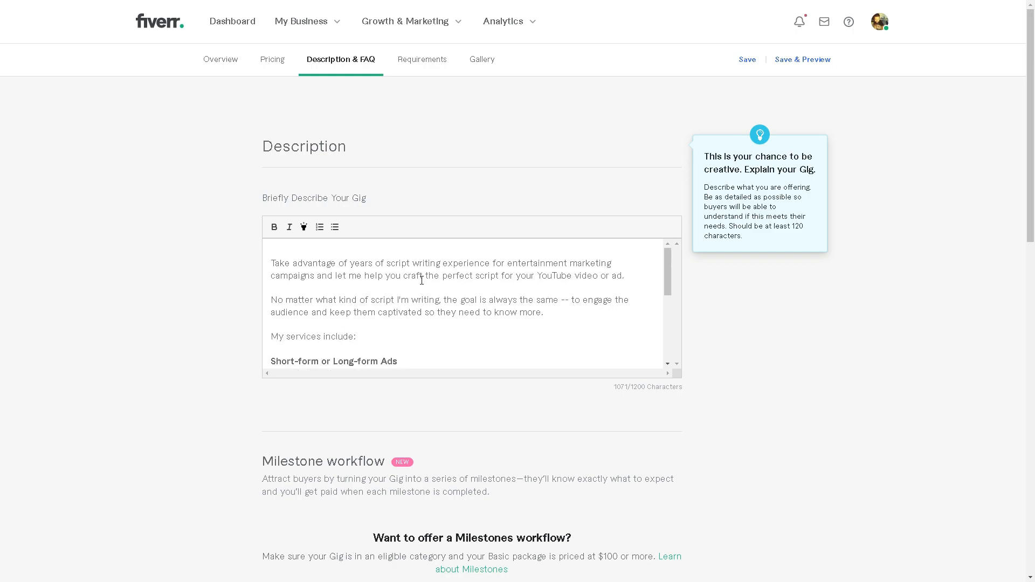
left_click(271, 59)
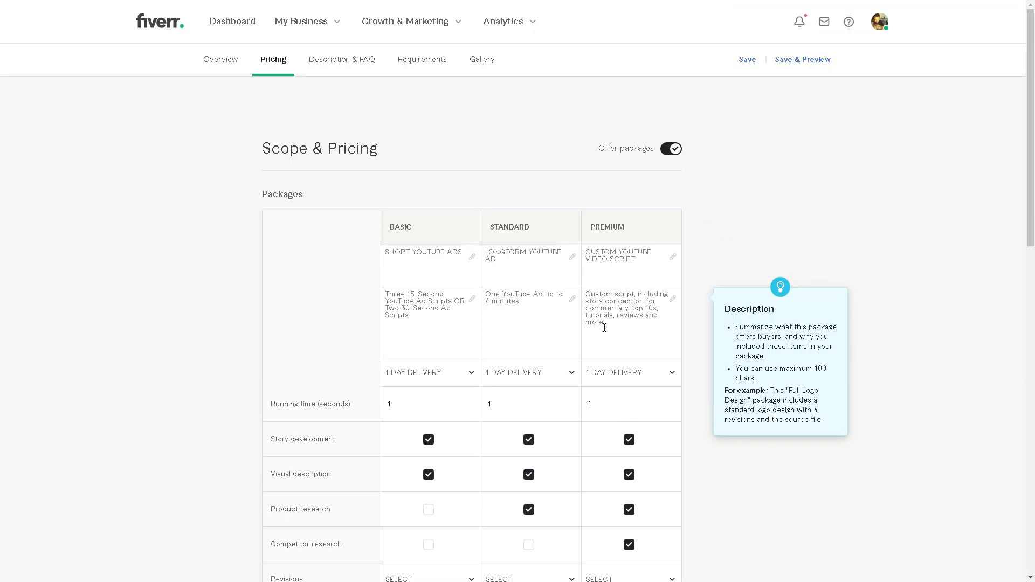
Review the Basic, Standard and Premium packages priced $5, $15 and $20
scroll("down", 3)
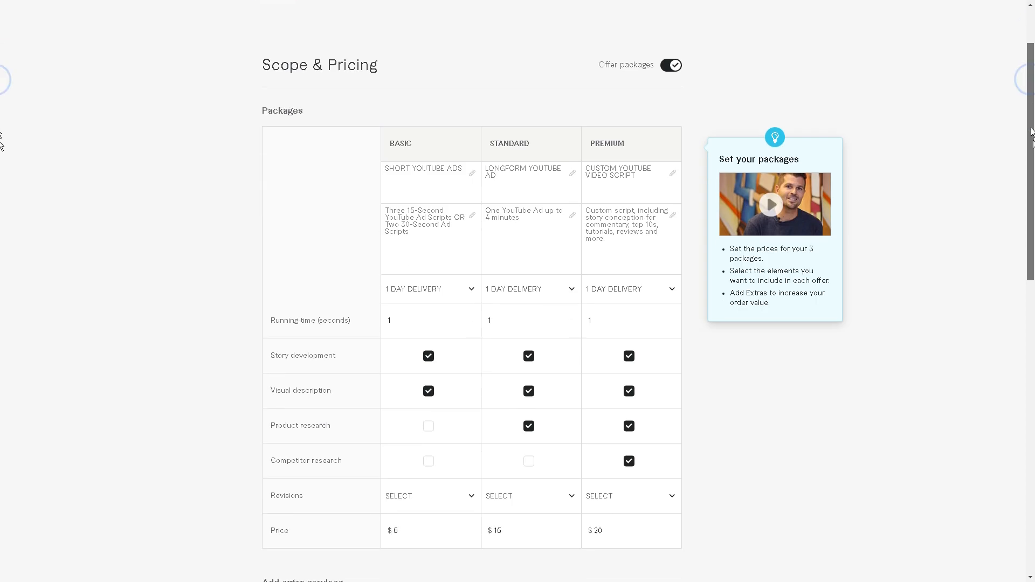
scroll("down", 3)
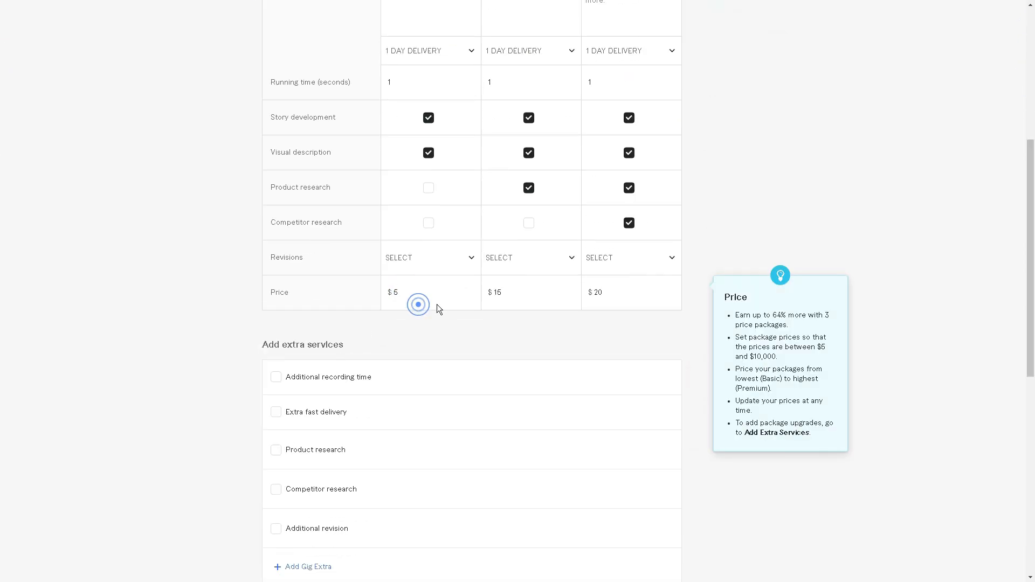
left_click(531, 292)
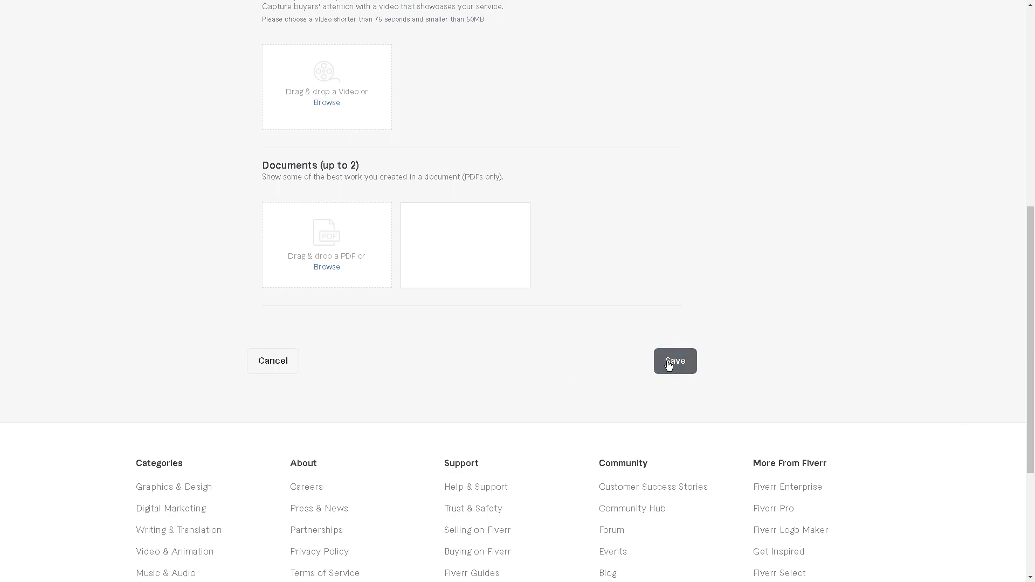
Save the gig from the Gallery tab and return to the Fiverr homepage
left_click(675, 361)
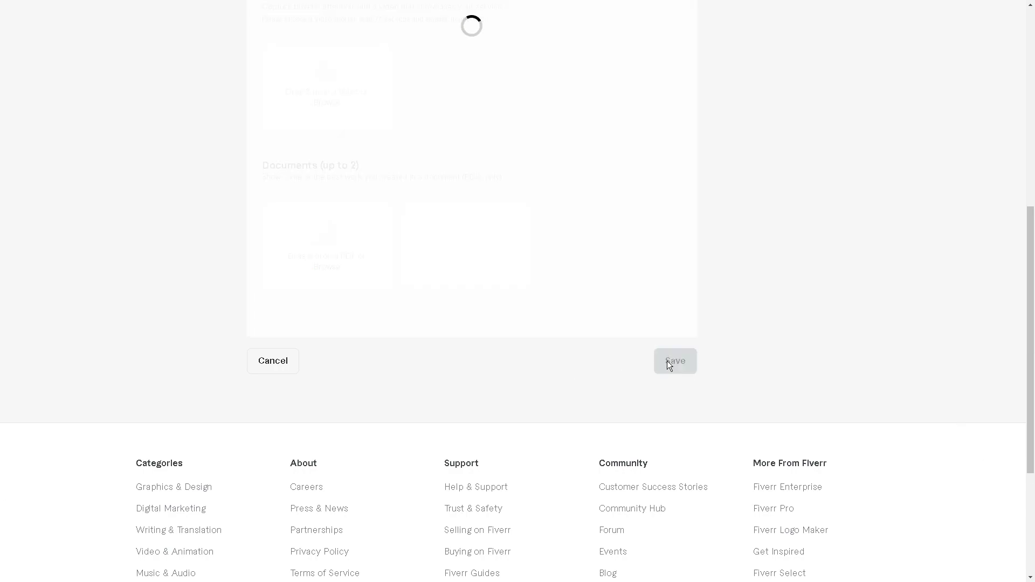
left_click(673, 361)
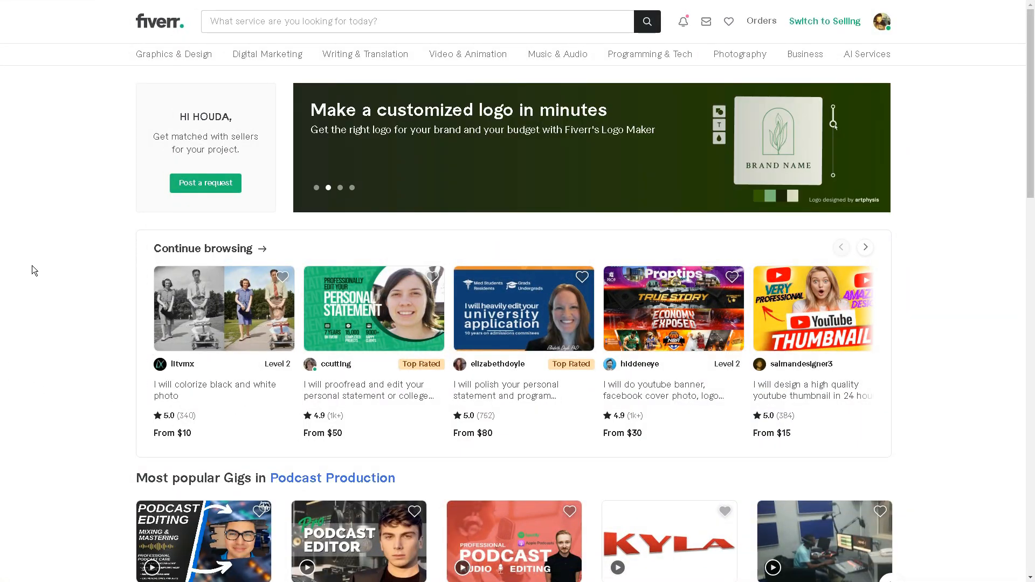
mouse_move(30, 280)
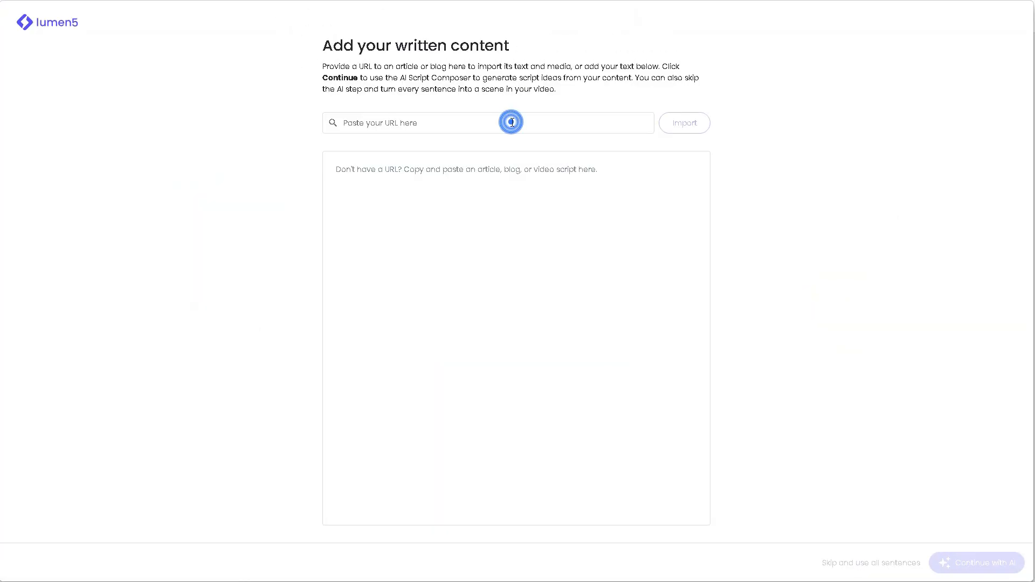
Import the Everyday Health running article by URL and continue with AI script generation
left_click(683, 123)
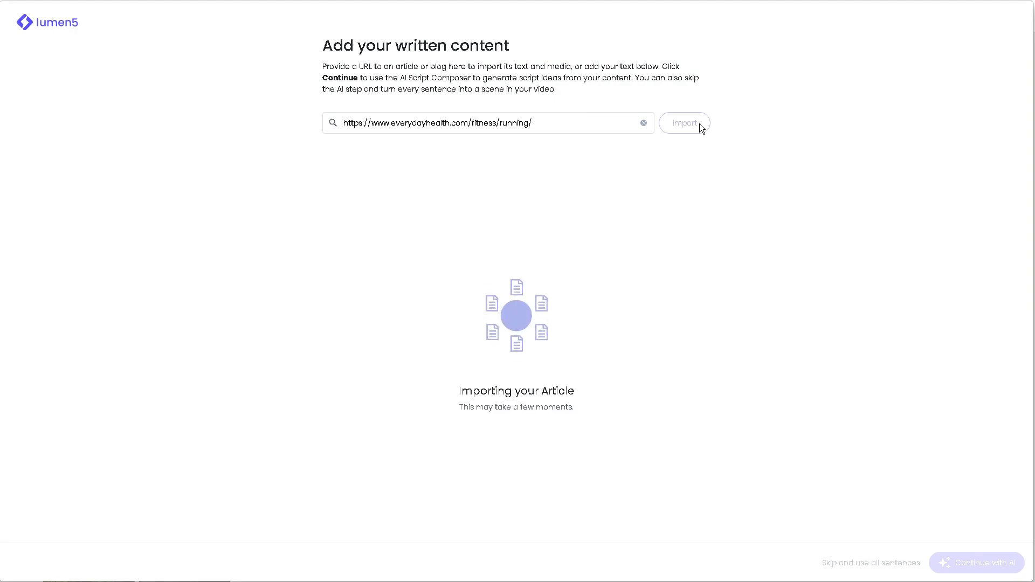
left_click(683, 123)
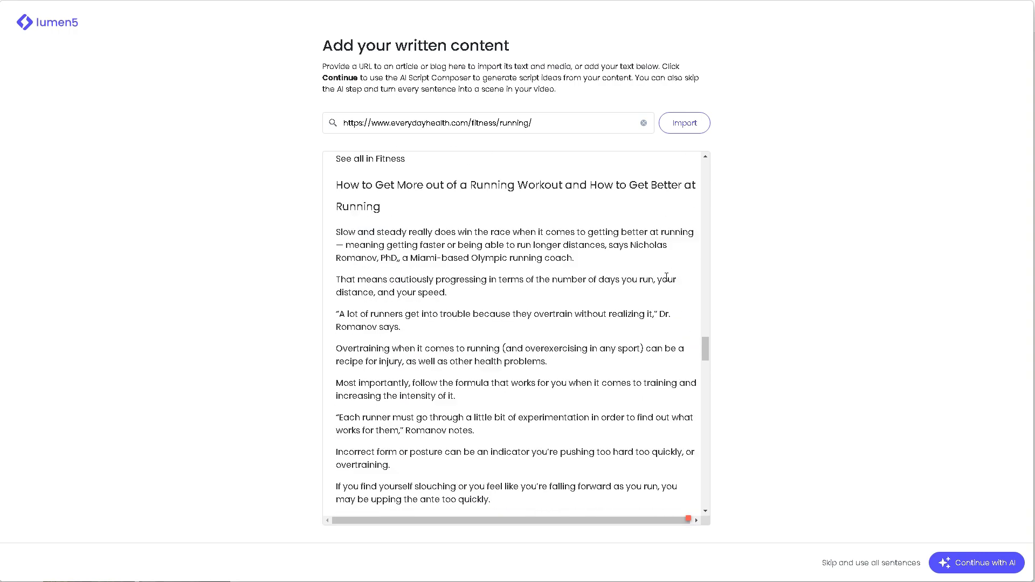
scroll("down", 3)
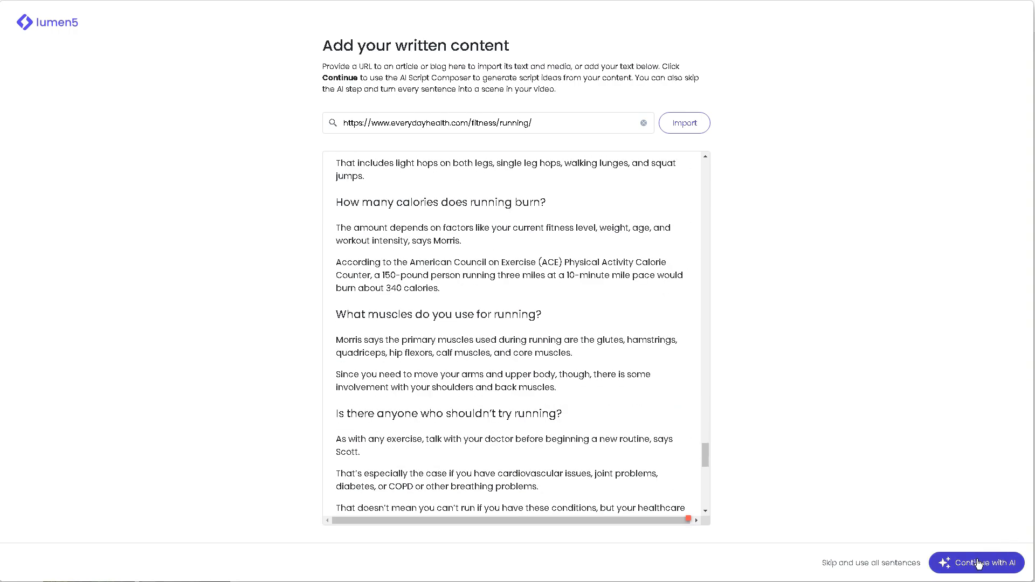
left_click(975, 562)
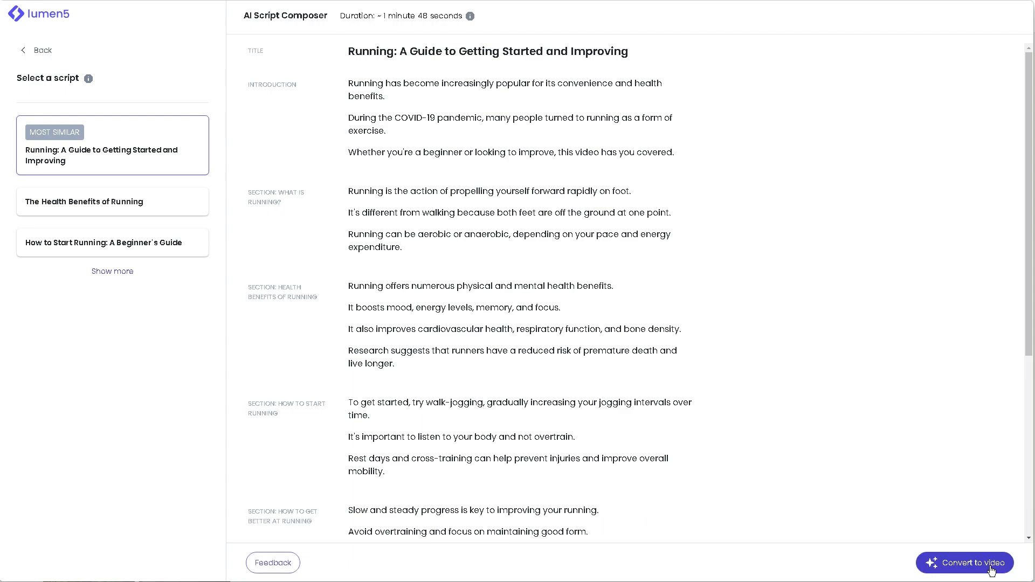
Convert the selected 'Running: A Guide to Getting Started and Improving' script into a storyboard video
left_click(963, 563)
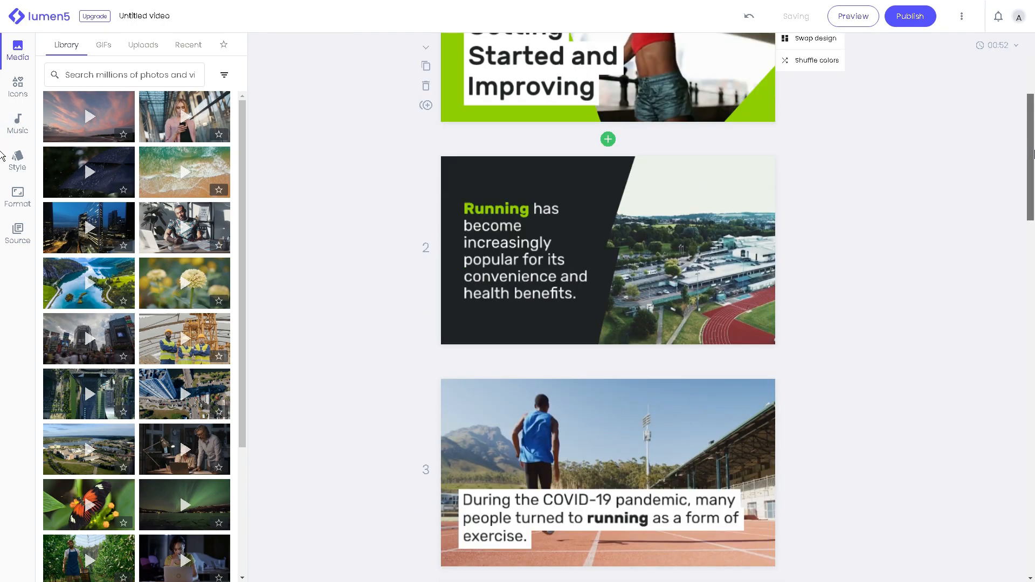
scroll("down", 3)
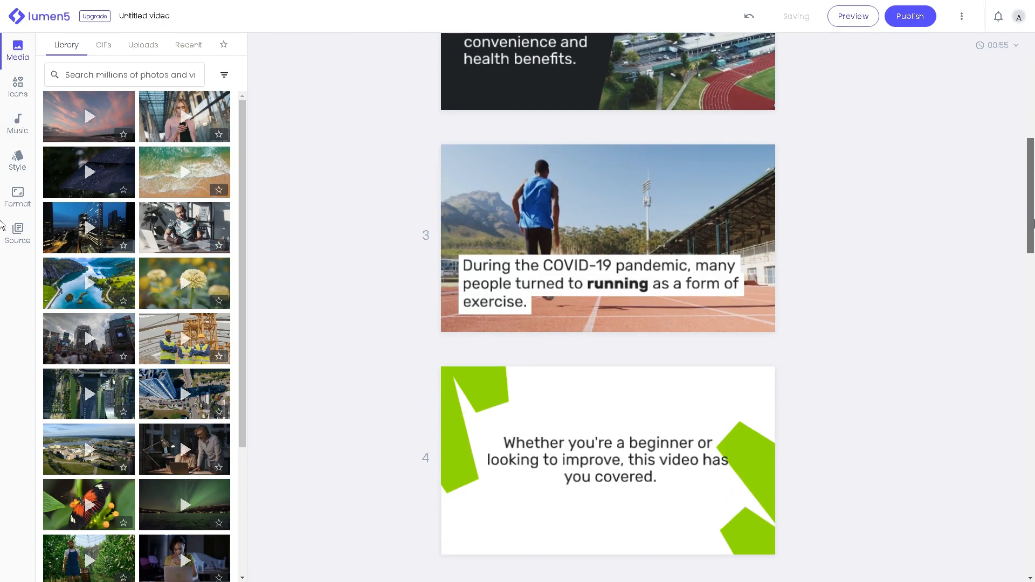
scroll("down", 3)
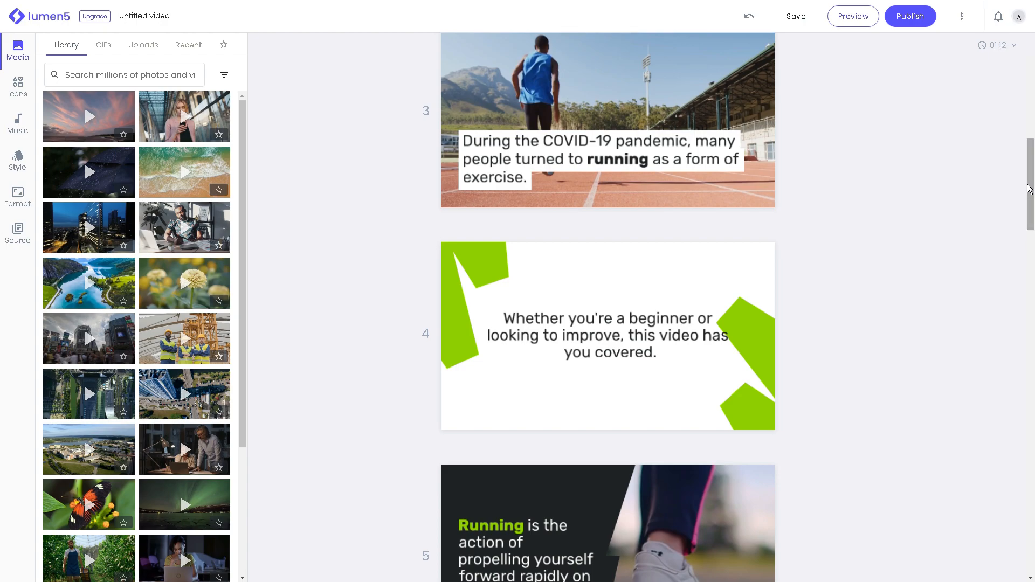
scroll("down", 3)
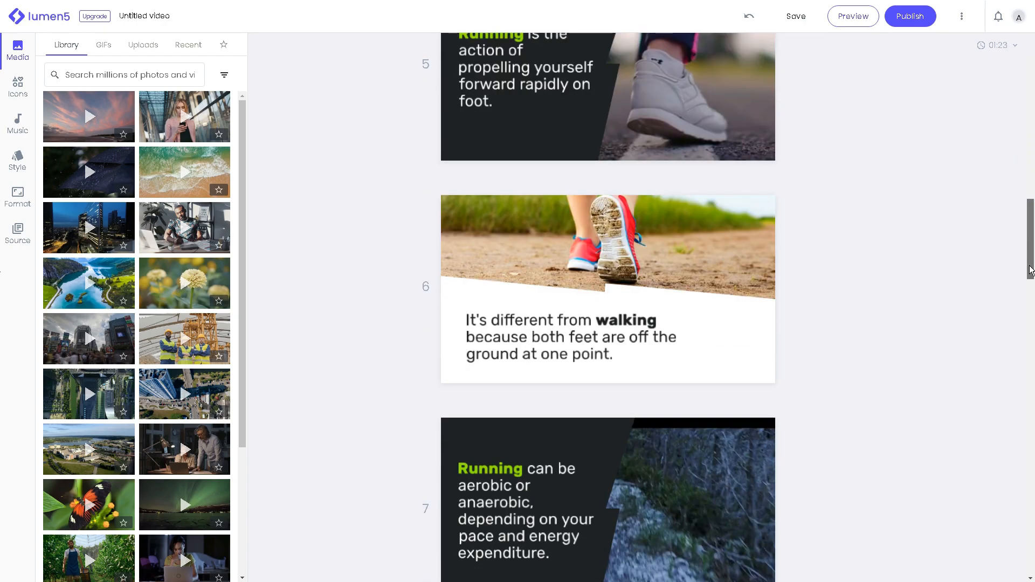
scroll("down", 3)
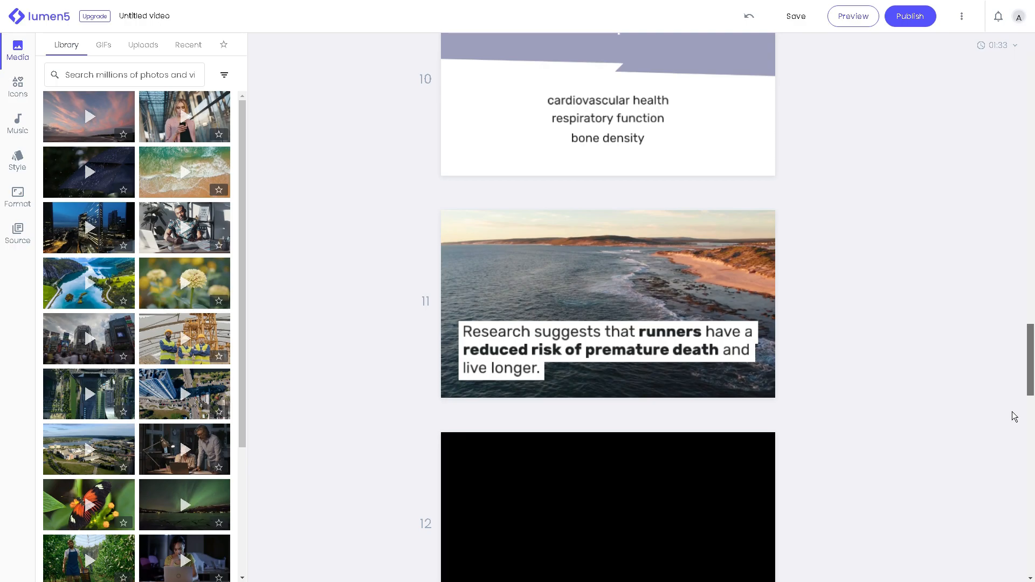